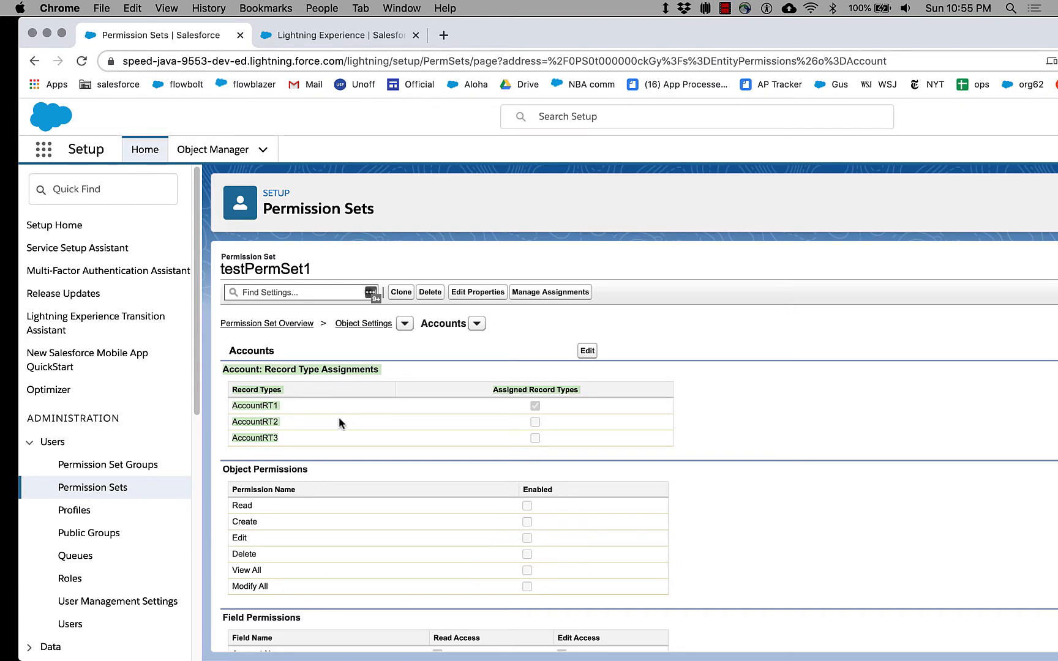
{"action": "mouse_move", "coordinate": [303, 426]}
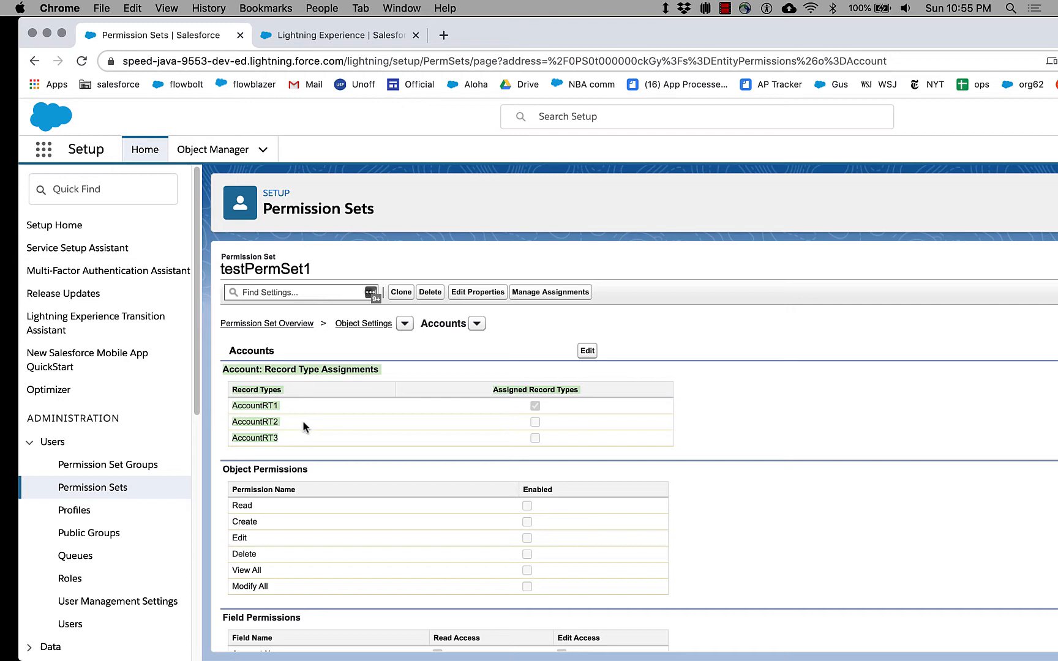
{"action": "mouse_move", "coordinate": [277, 419]}
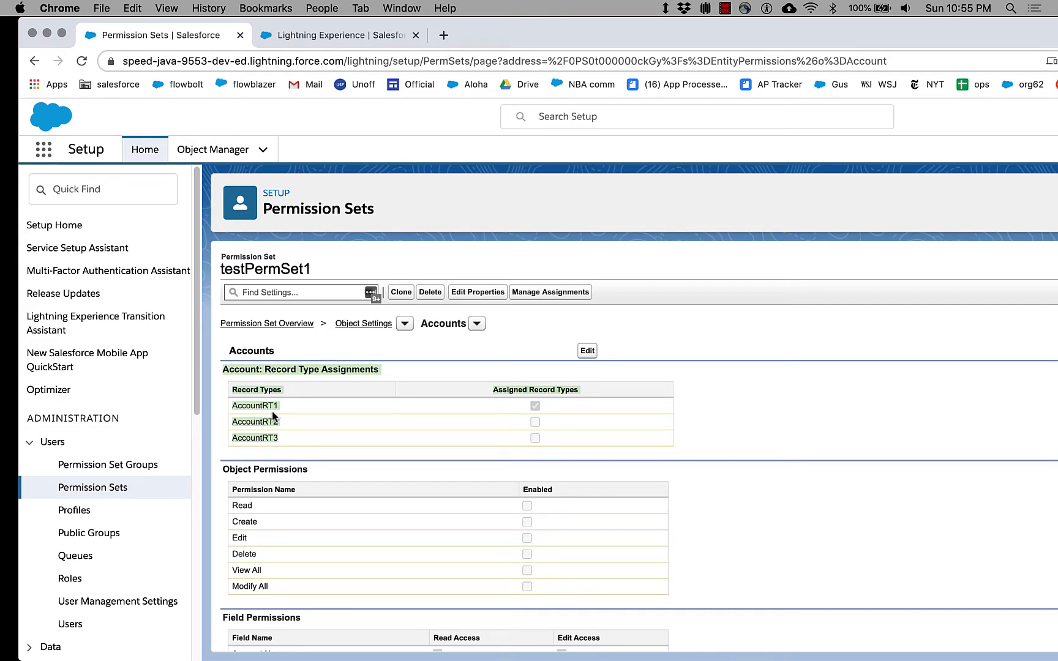
{"action": "mouse_move", "coordinate": [366, 434]}
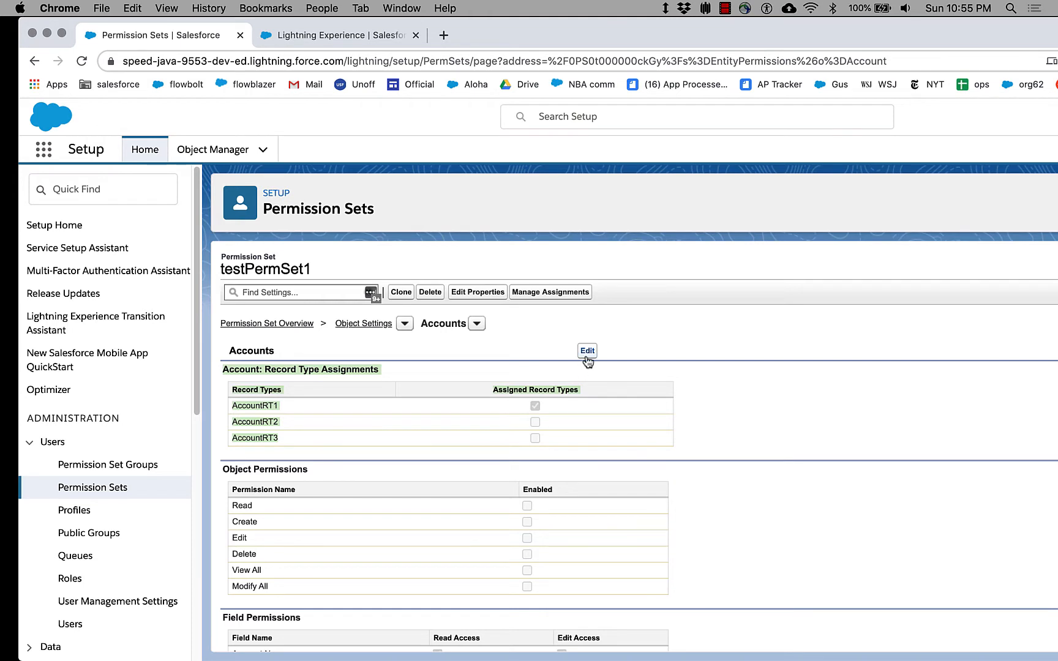
Step: Edit testPermSet1's Account record types, unassigning AccountRT1 and assigning AccountRT2 and AccountRT3
{"action": "left_click", "coordinate": [587, 350]}
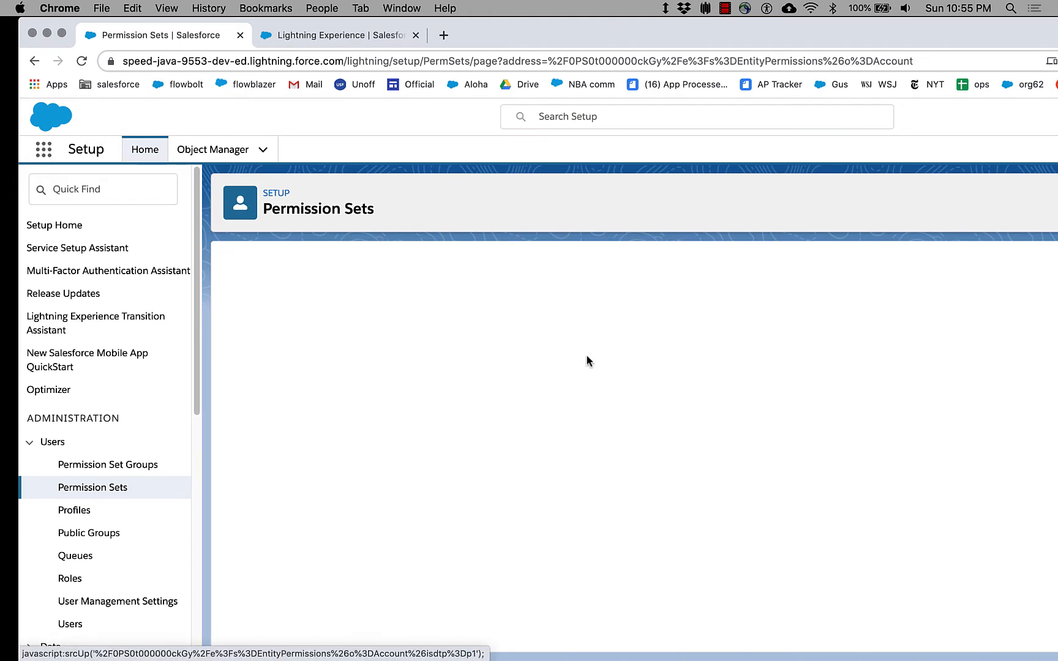
{"action": "left_click", "coordinate": [589, 359]}
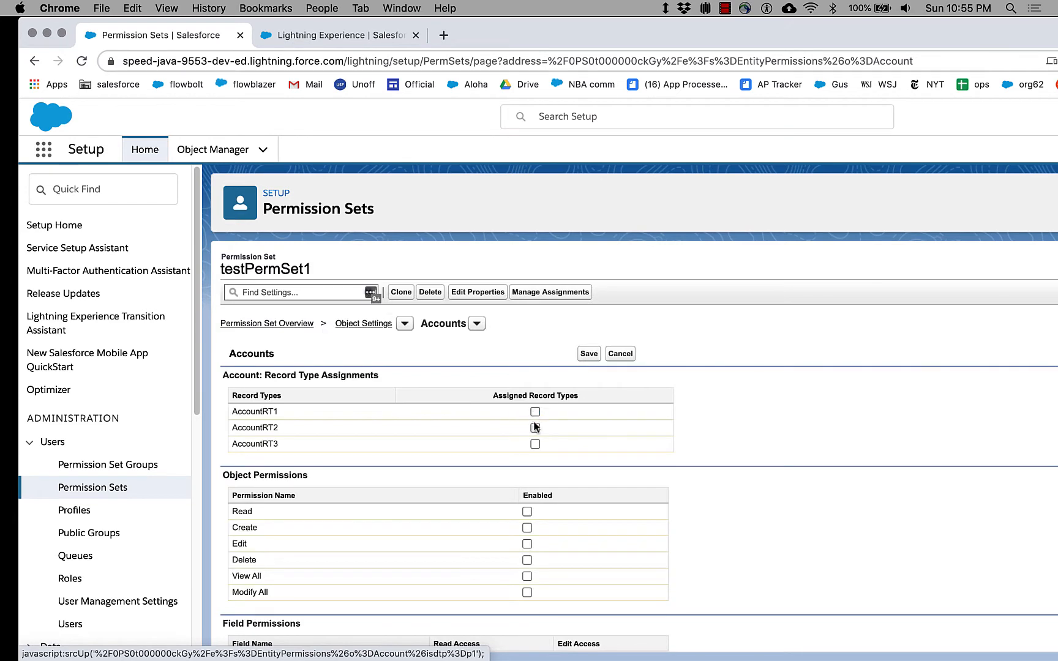
{"action": "left_click", "coordinate": [535, 427]}
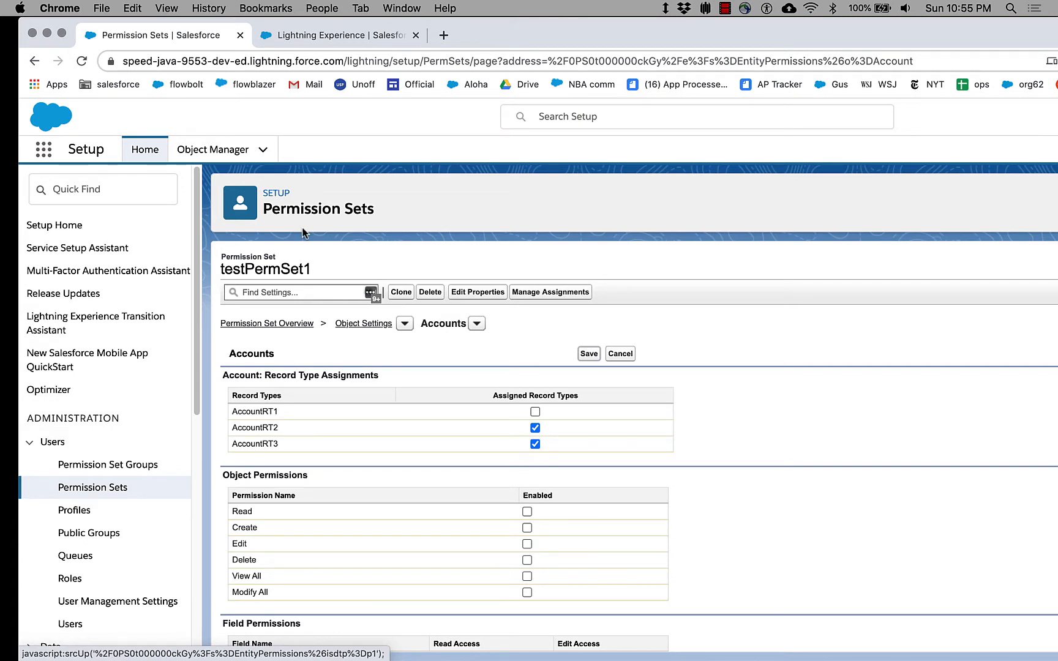
{"action": "mouse_move", "coordinate": [546, 342]}
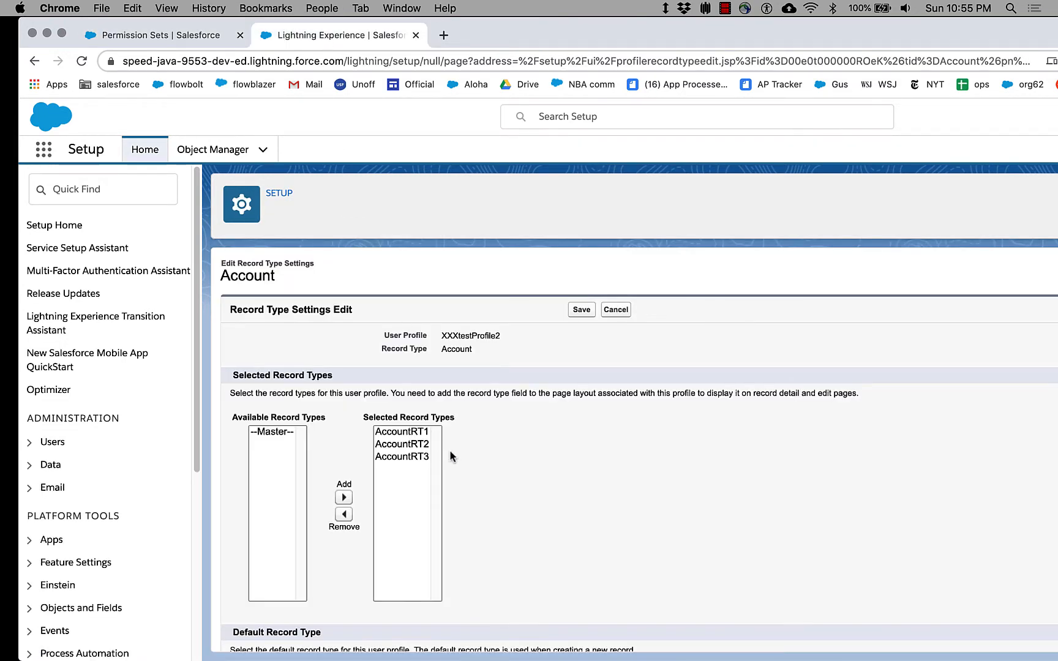
Step: Remove AccountRT3 and AccountRT1 from XXXtestProfile2's record types, then cancel without saving
{"action": "scroll", "scroll_direction": "down", "scroll_amount": 3}
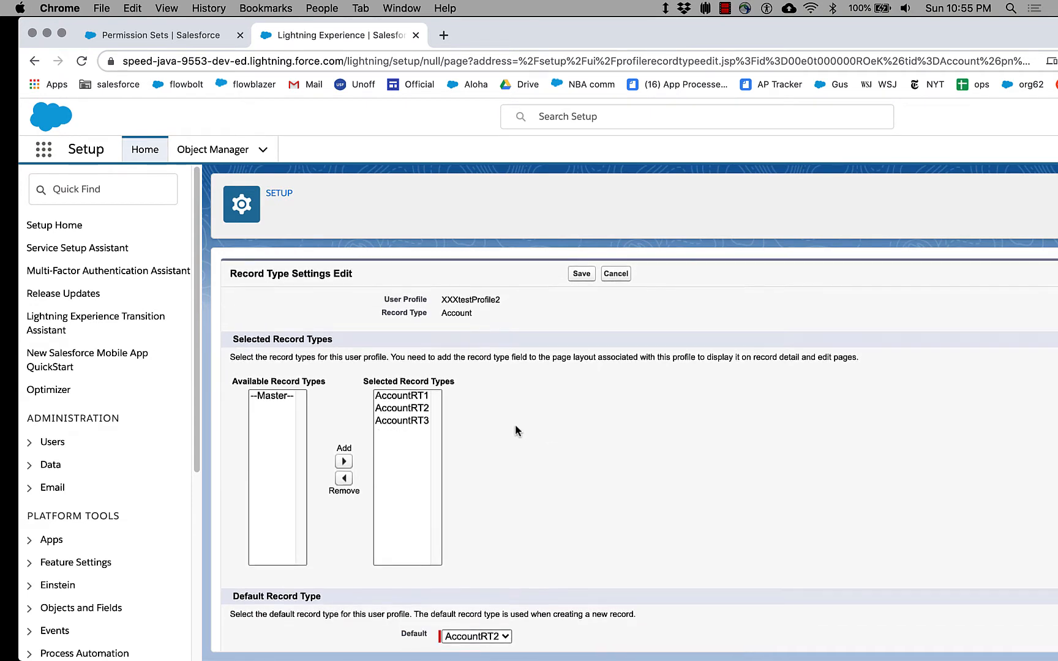
{"action": "left_click", "coordinate": [402, 413]}
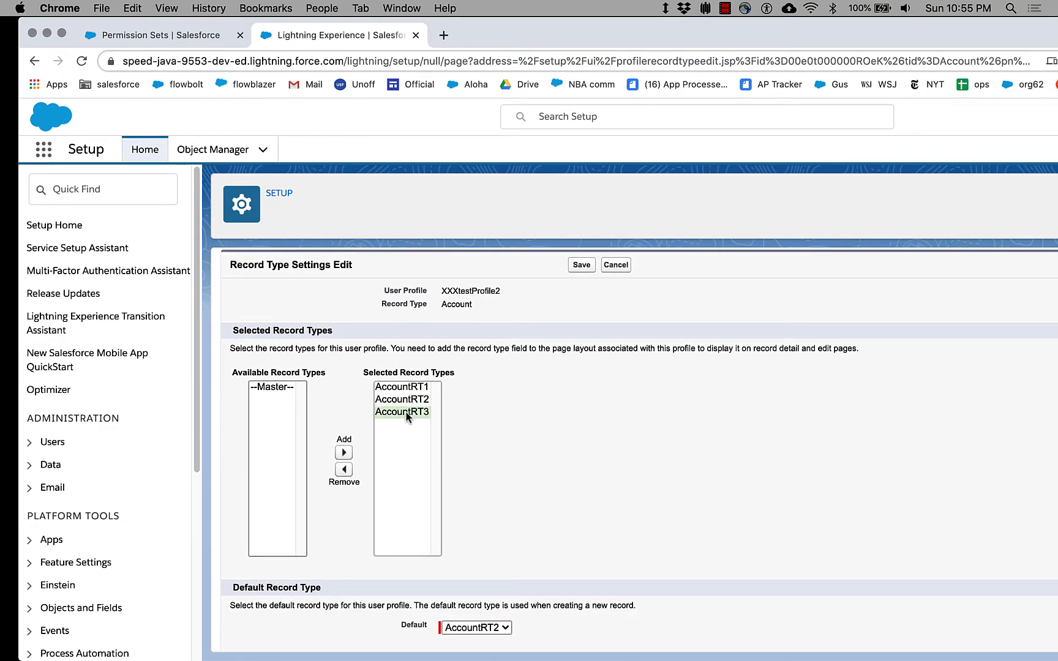
{"action": "left_click", "coordinate": [343, 470]}
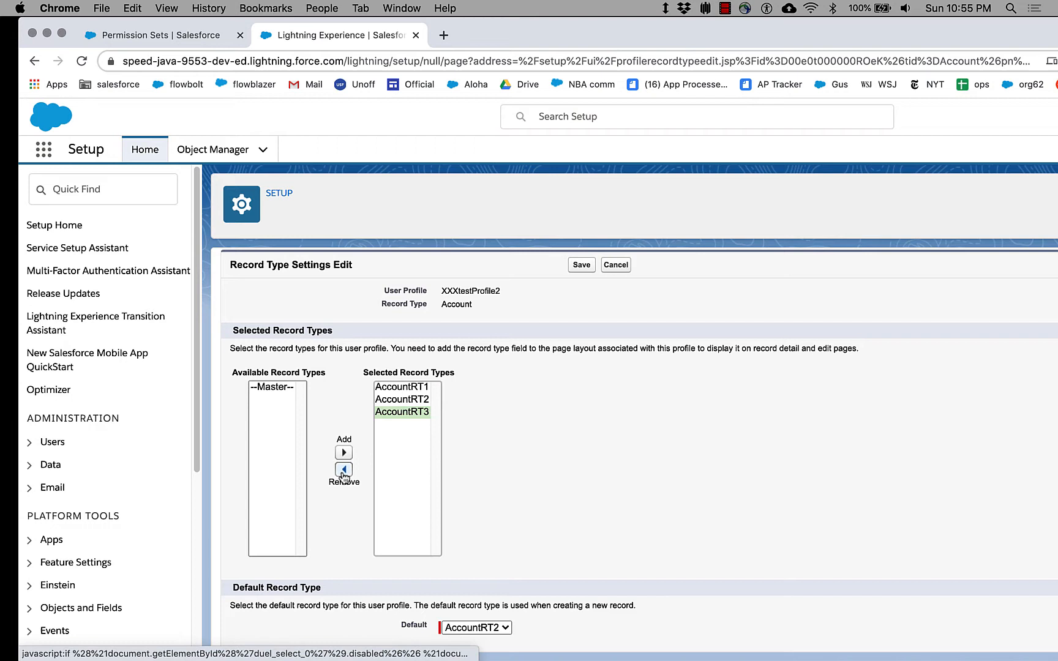
{"action": "left_click", "coordinate": [342, 470]}
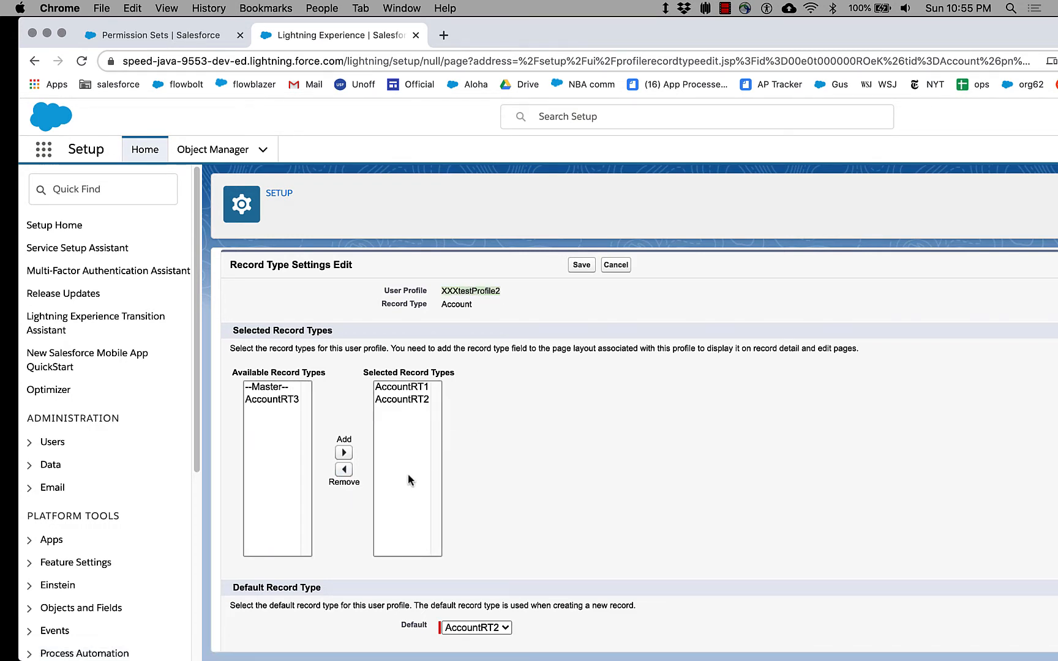
{"action": "left_click", "coordinate": [401, 387]}
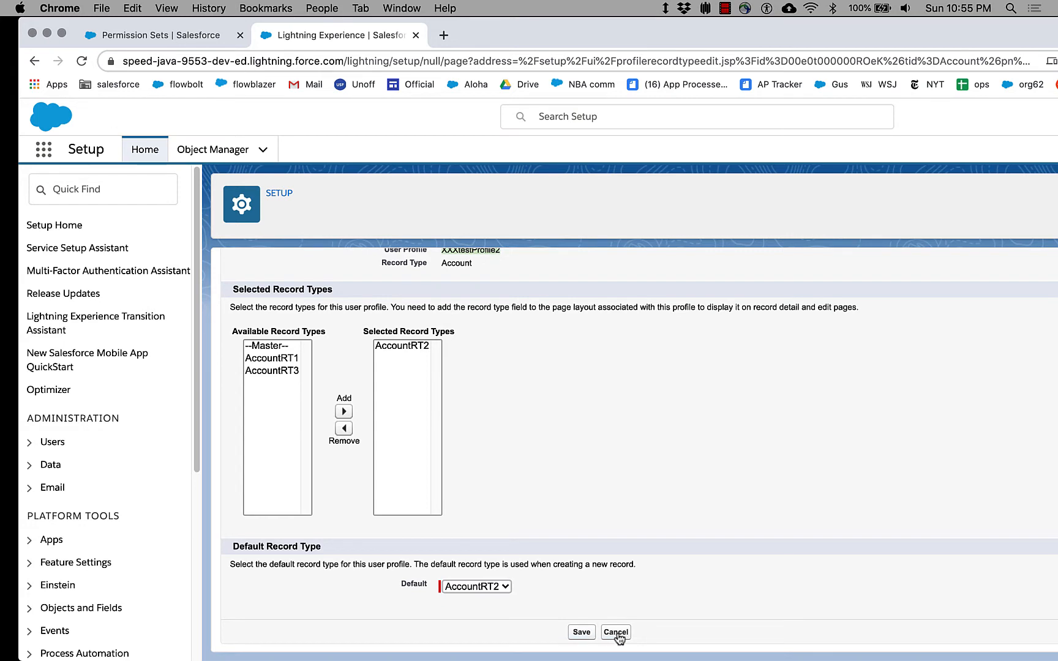
{"action": "left_click", "coordinate": [615, 631]}
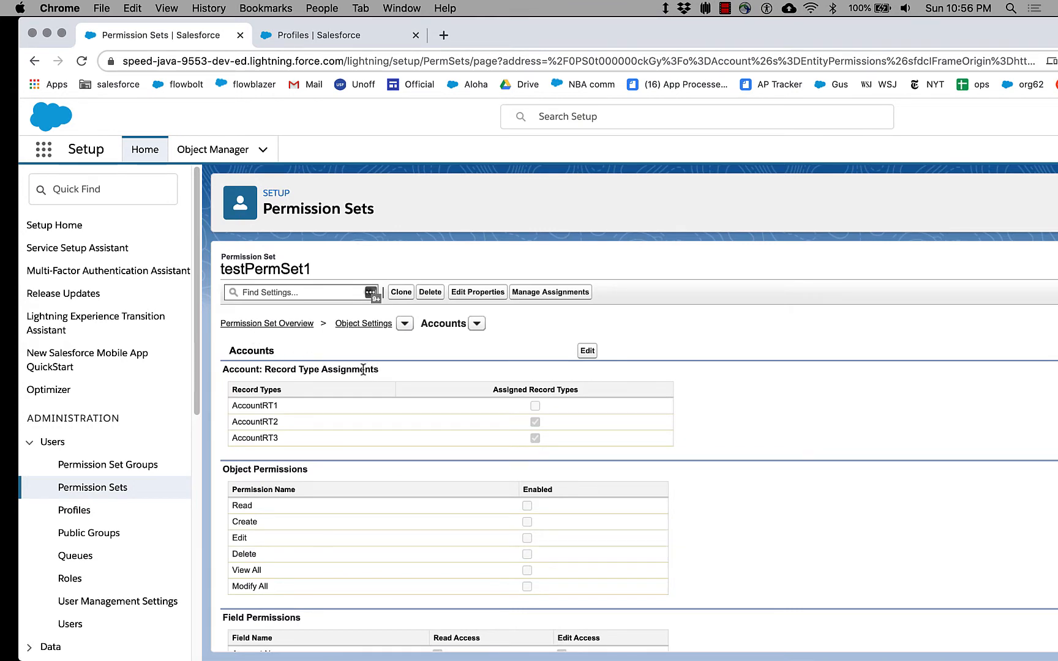
{"action": "mouse_move", "coordinate": [368, 366]}
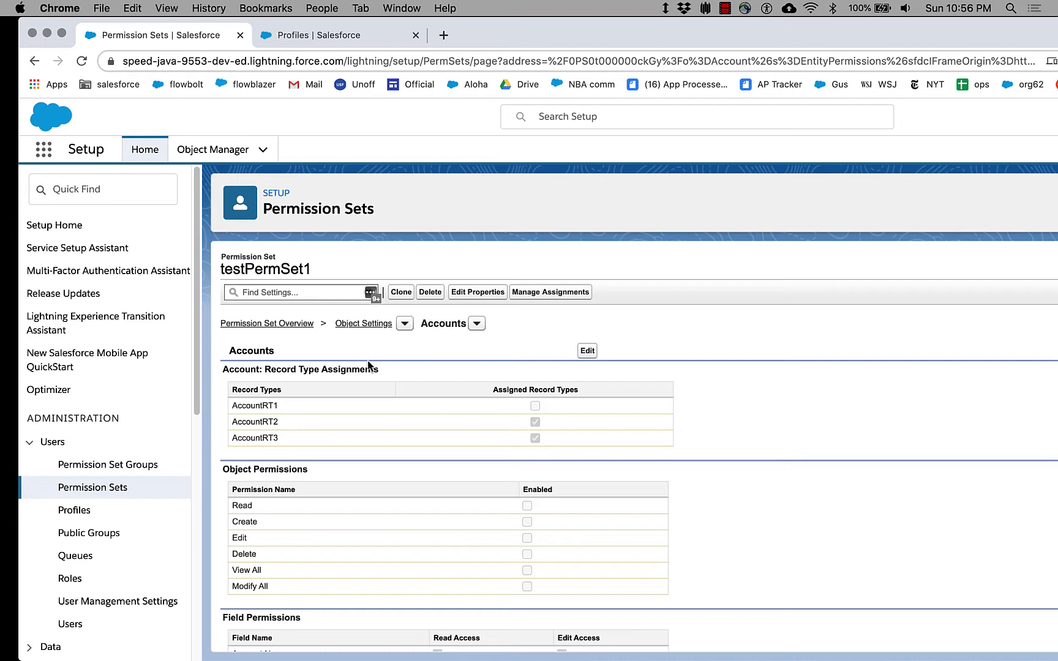
{"action": "mouse_move", "coordinate": [375, 369]}
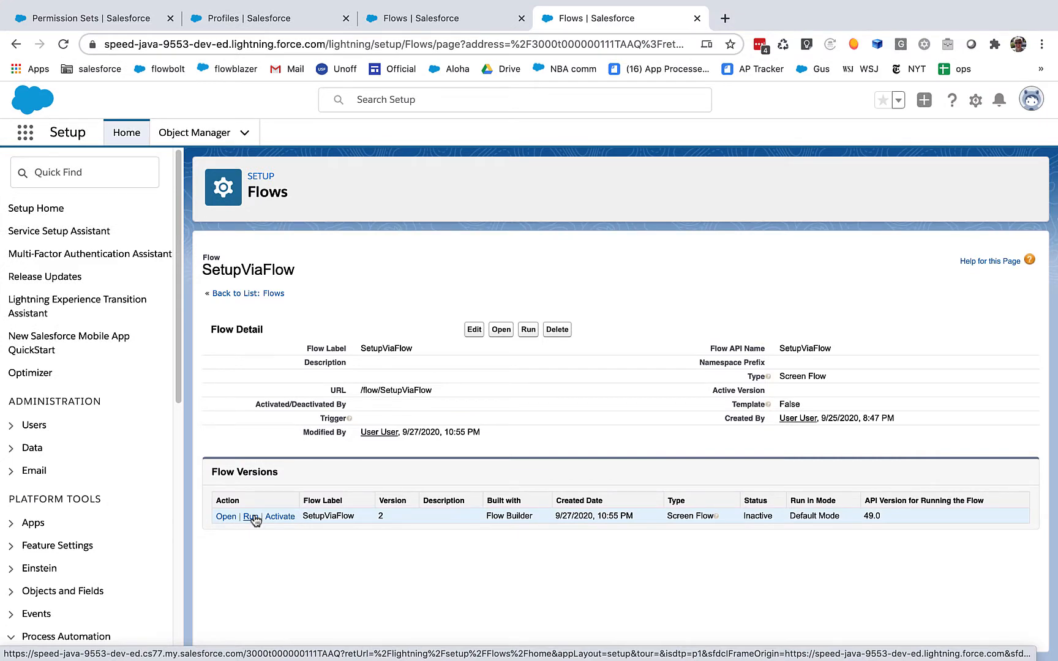
Step: Run SetupViaFlow, choose Edit Record Type Assignments with the COMPLETE set approach, and continue
{"action": "left_click", "coordinate": [254, 516]}
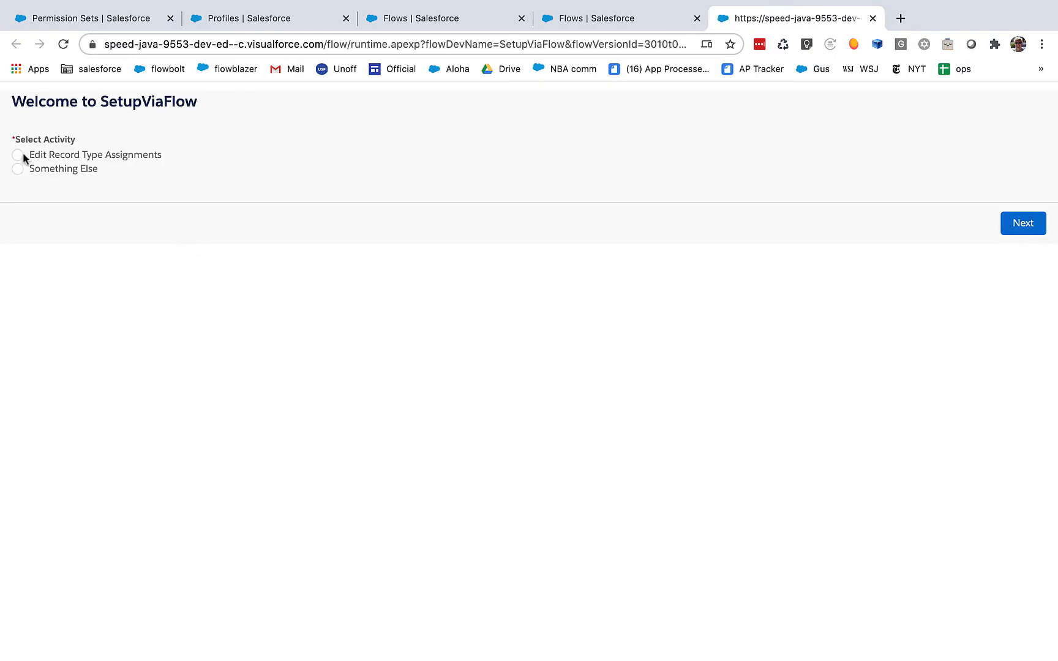
{"action": "left_click", "coordinate": [1023, 222]}
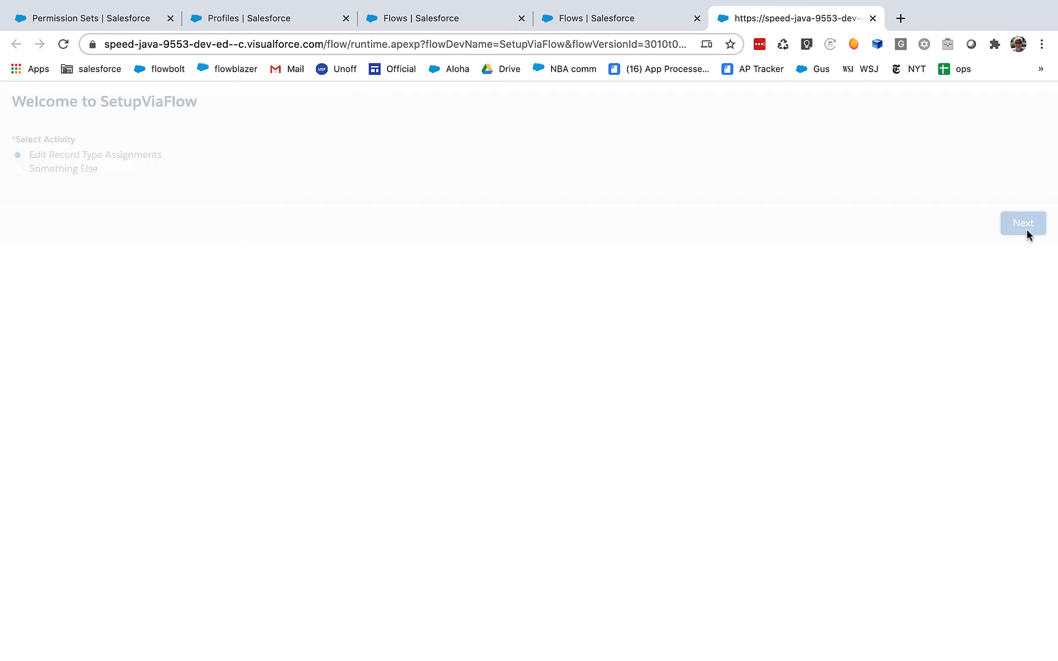
{"action": "left_click", "coordinate": [1022, 222]}
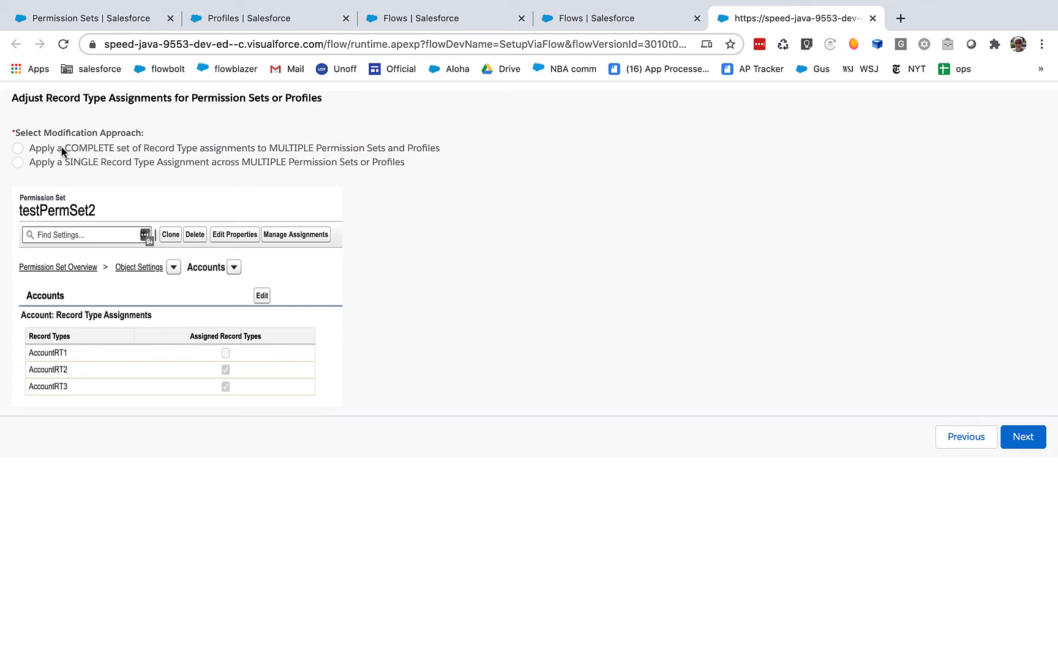
{"action": "mouse_move", "coordinate": [250, 155]}
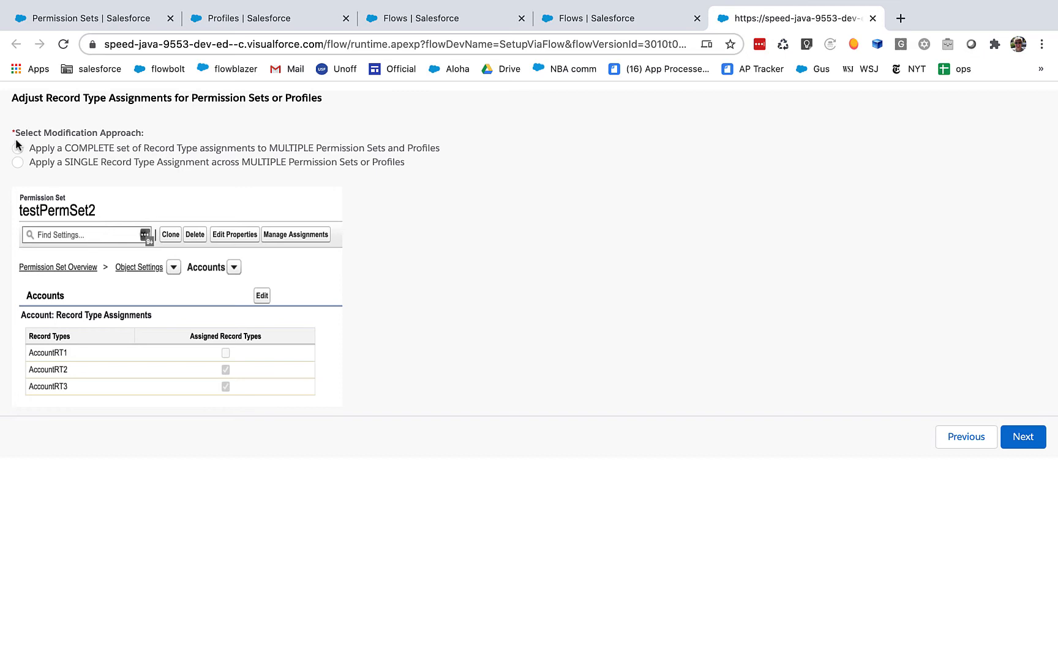
{"action": "left_click", "coordinate": [17, 148]}
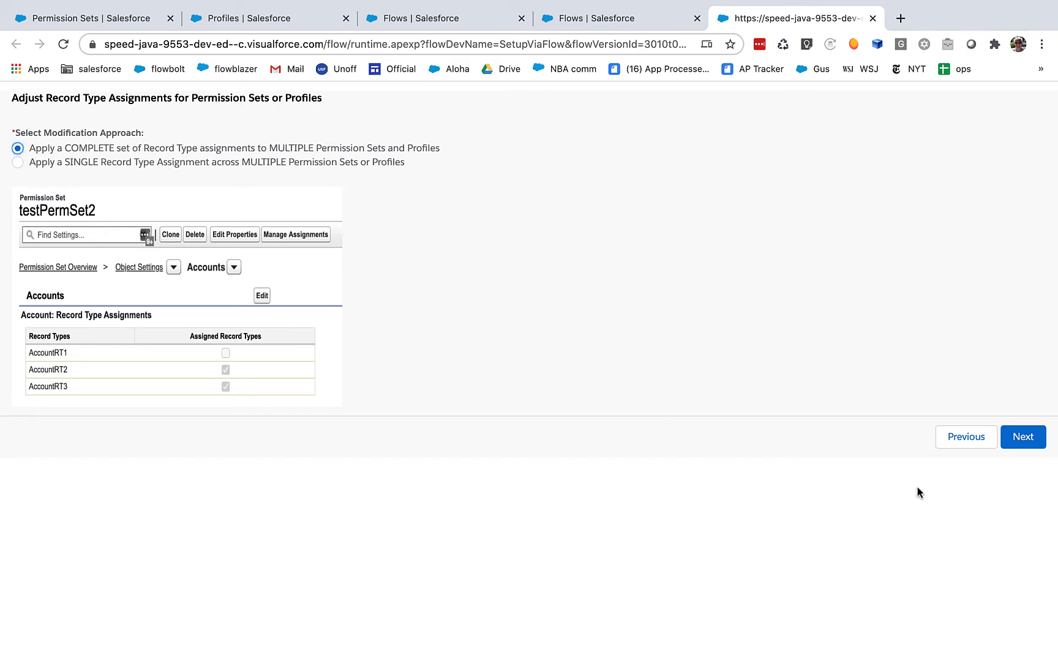
{"action": "left_click", "coordinate": [1022, 437]}
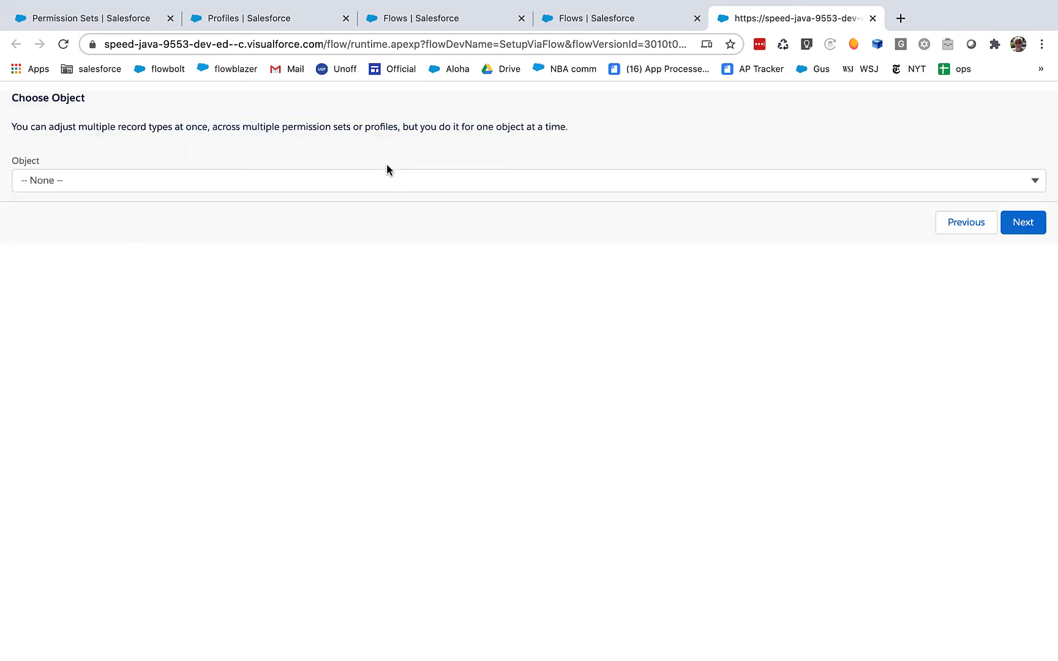
Step: Choose Account as the object and make AccountRT2 the available record type, reaching Select Targets to Change
{"action": "left_click", "coordinate": [529, 180]}
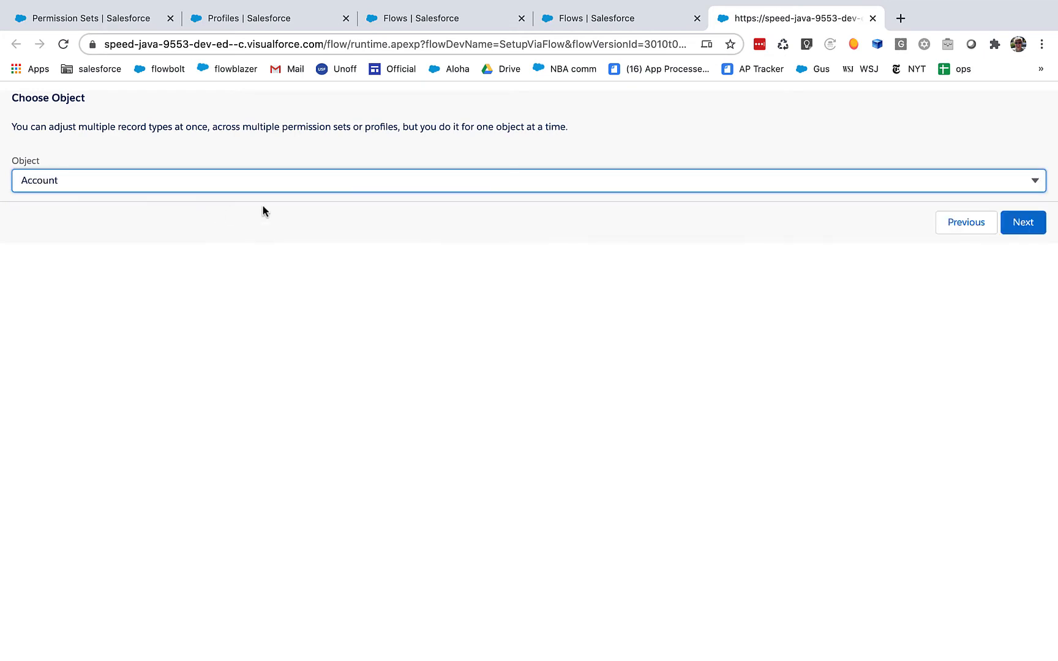
{"action": "left_click", "coordinate": [1022, 221]}
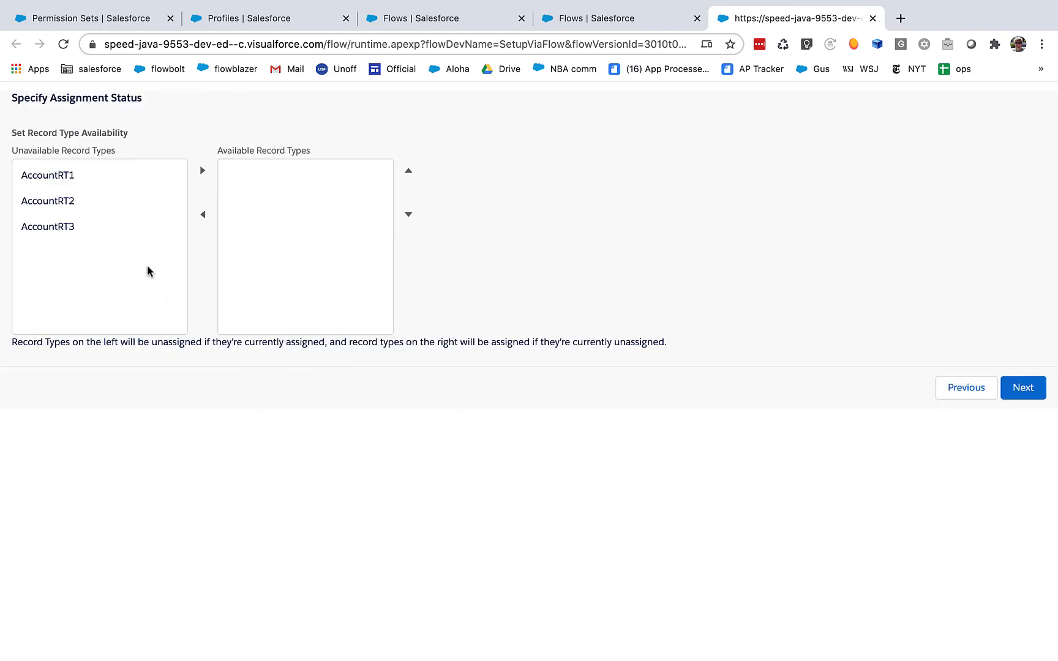
{"action": "mouse_move", "coordinate": [286, 170]}
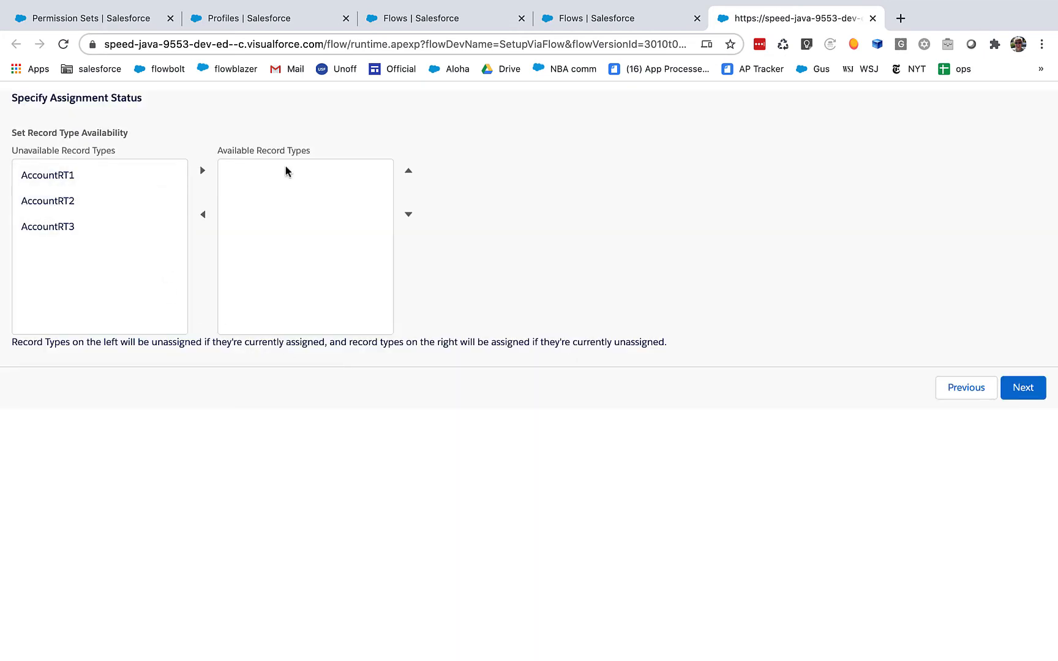
{"action": "left_click", "coordinate": [88, 18]}
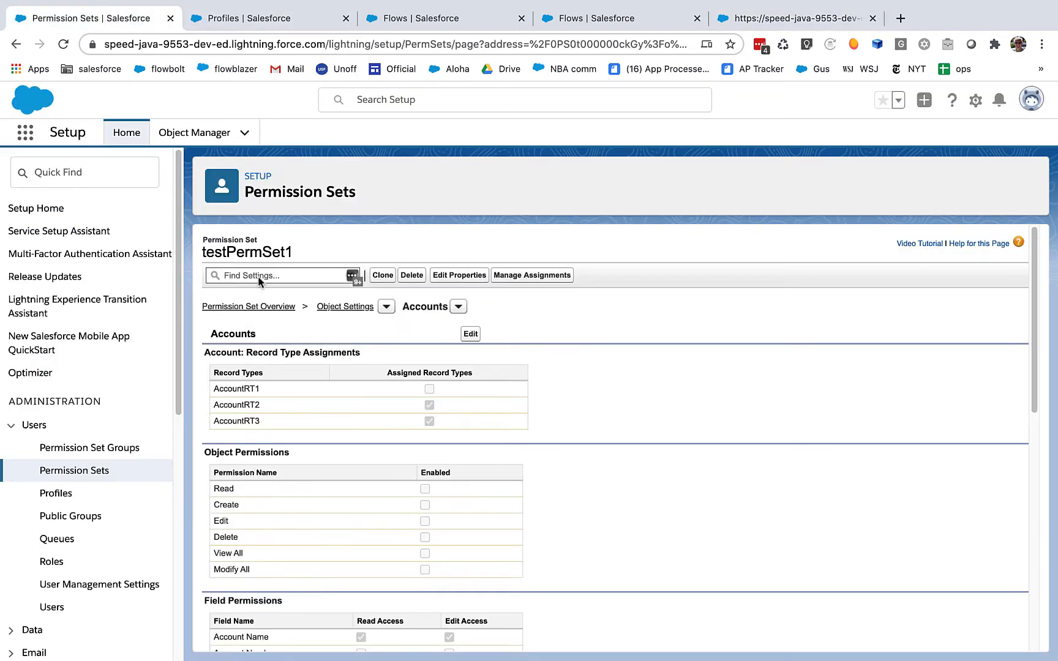
{"action": "mouse_move", "coordinate": [322, 422]}
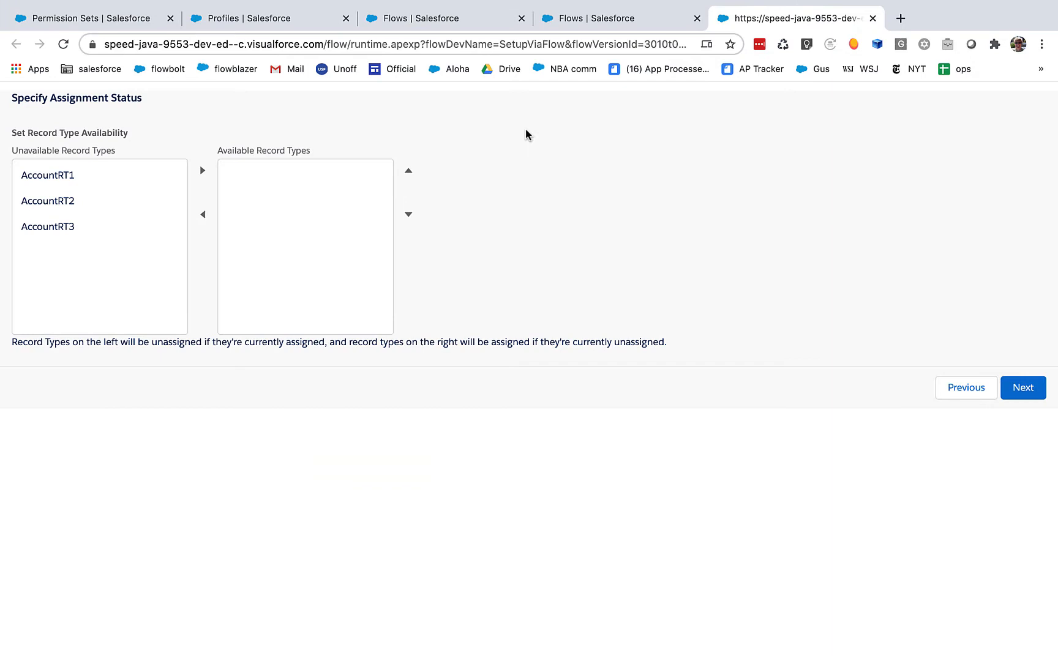
{"action": "left_click", "coordinate": [48, 201]}
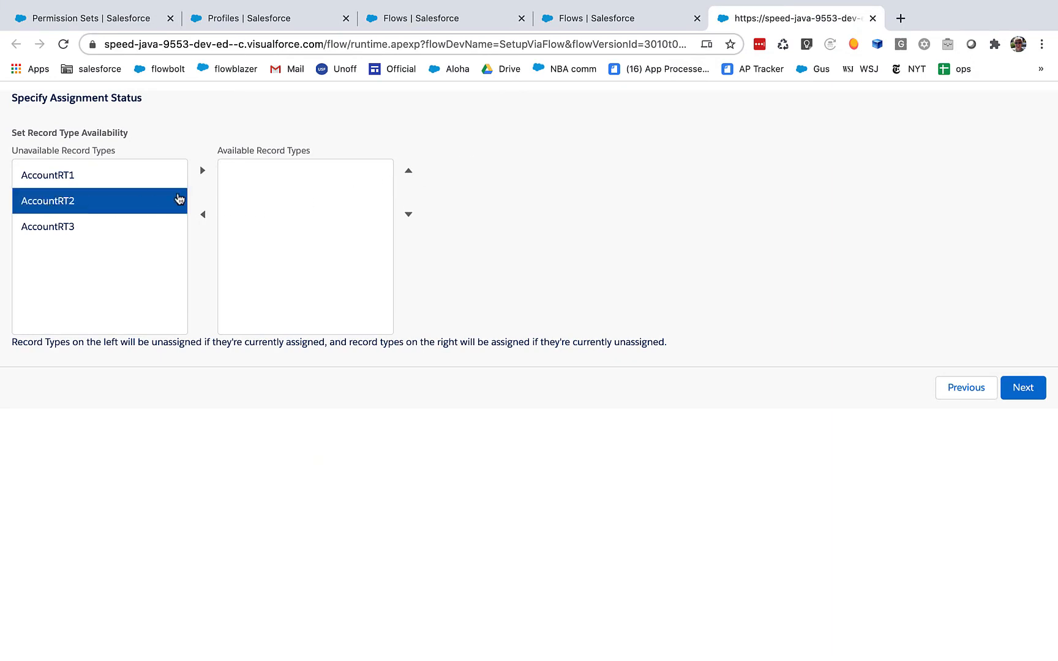
{"action": "left_click", "coordinate": [202, 170]}
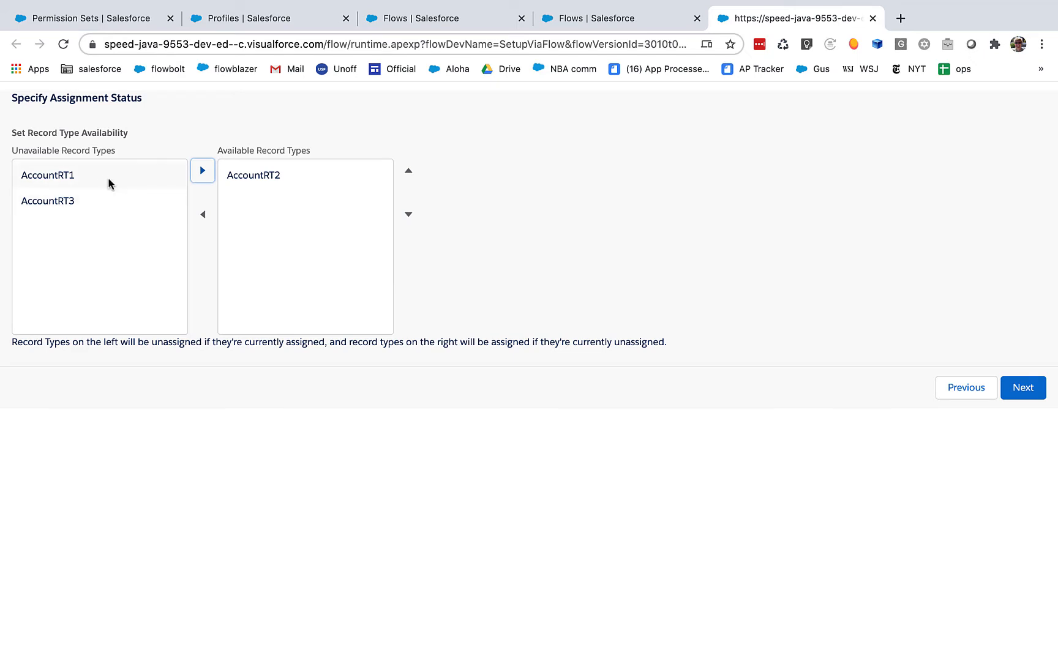
{"action": "left_click", "coordinate": [88, 18]}
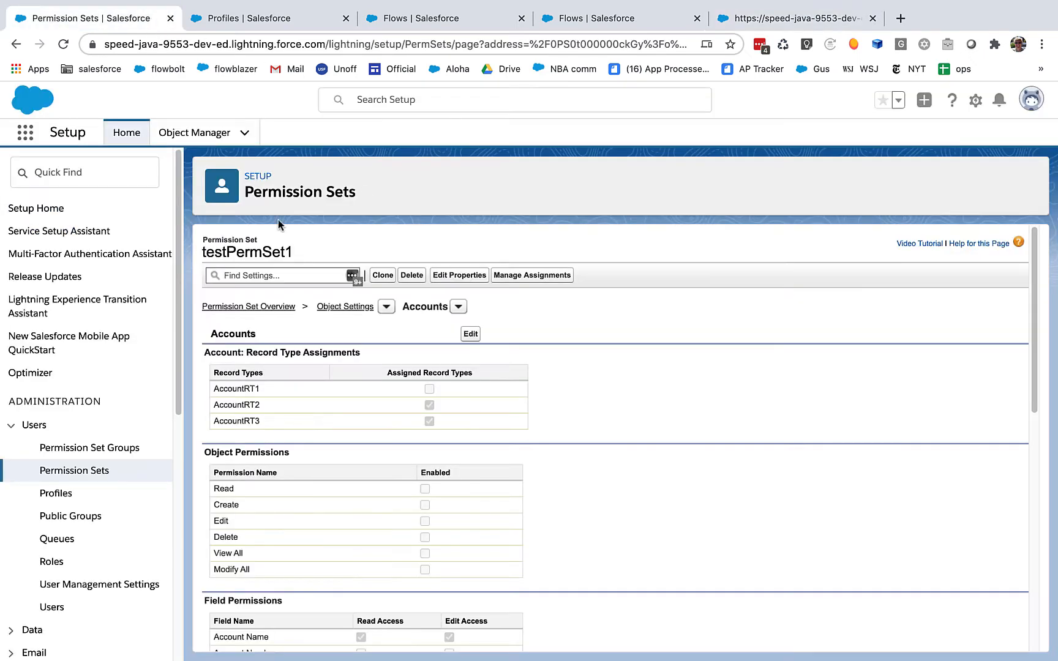
{"action": "mouse_move", "coordinate": [431, 405]}
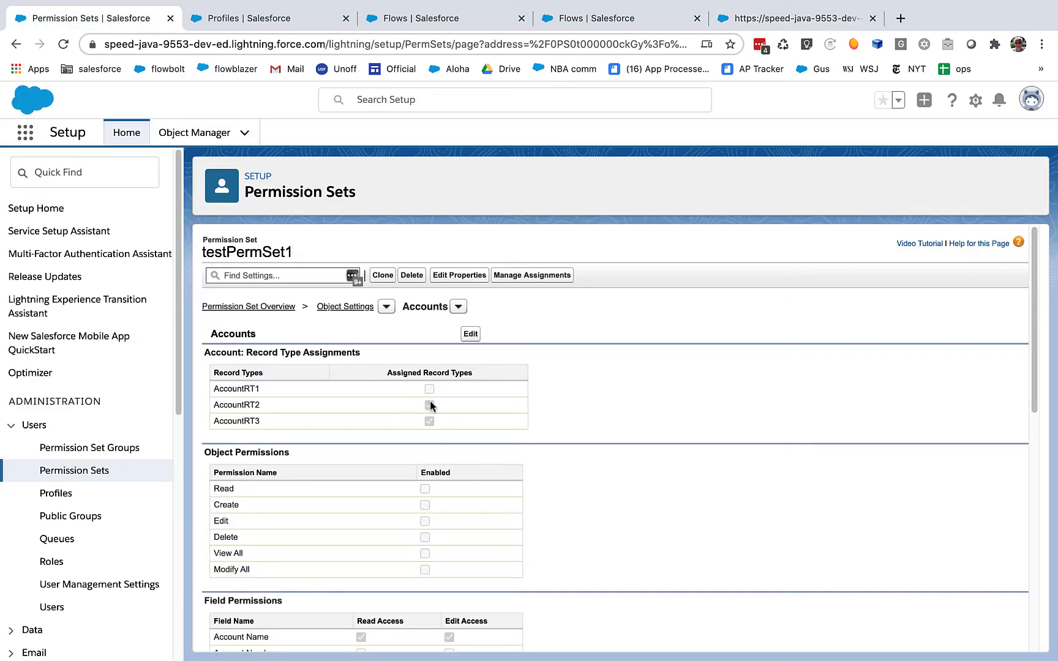
{"action": "left_click", "coordinate": [429, 404]}
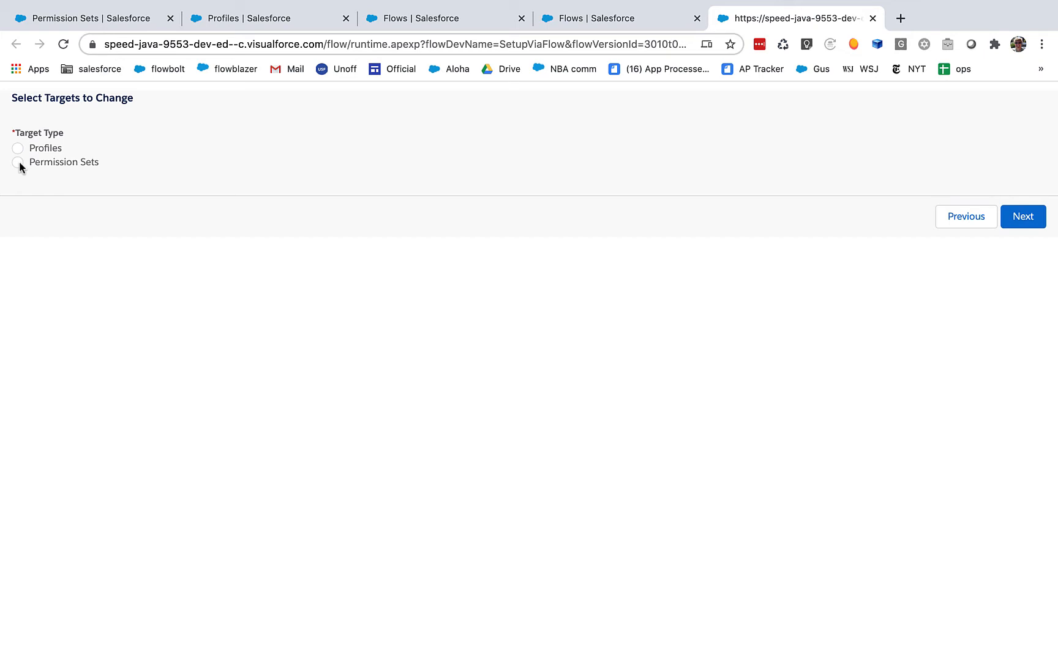
Step: Target Permission Sets and move testPermSet1 and testPermSet2 into the will-be-changed list, then continue
{"action": "left_click", "coordinate": [17, 162]}
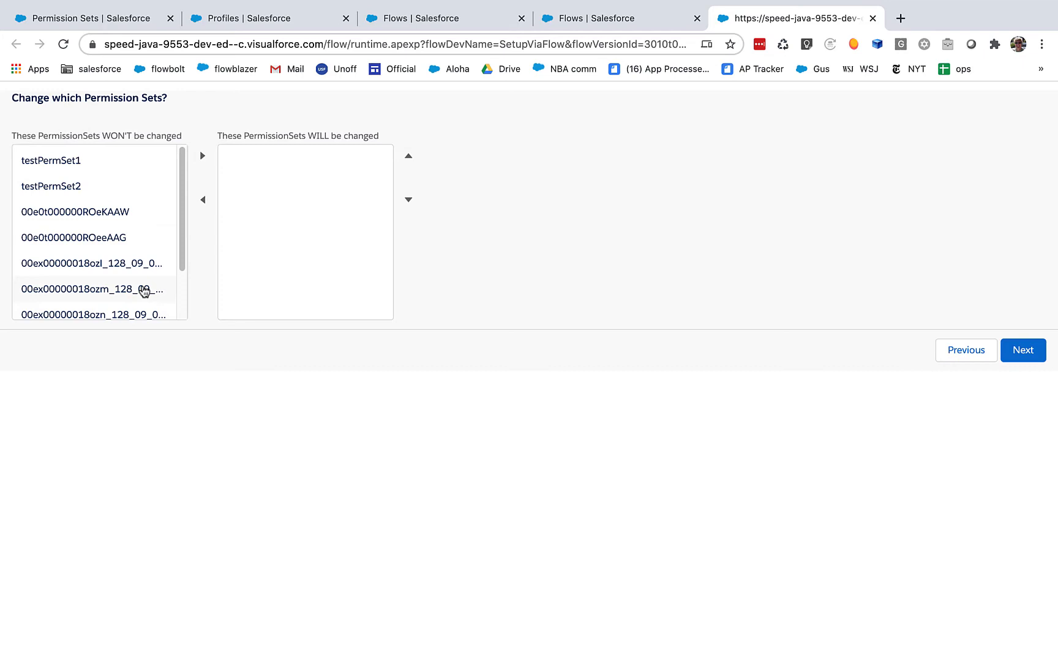
{"action": "scroll", "scroll_direction": "down", "scroll_amount": 3}
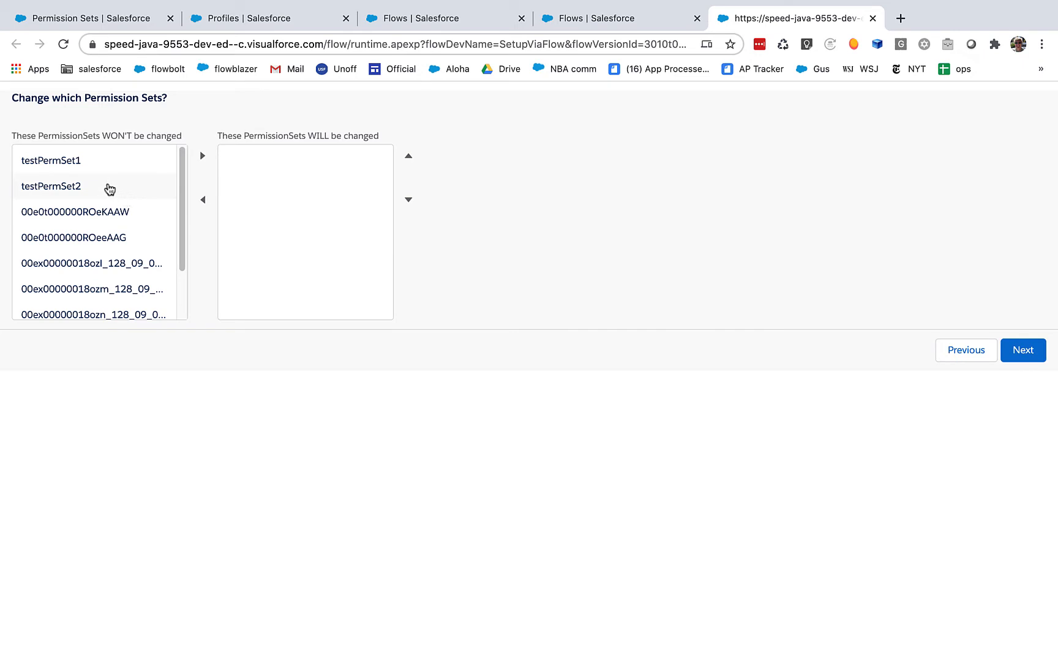
{"action": "left_click", "coordinate": [88, 18]}
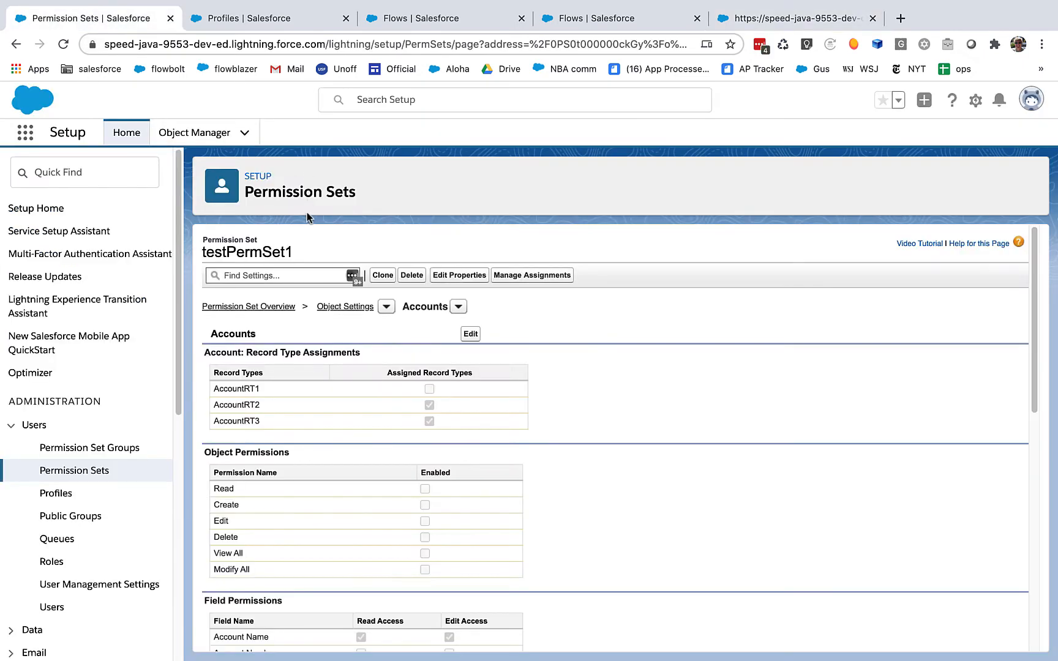
{"action": "double_click", "coordinate": [246, 252]}
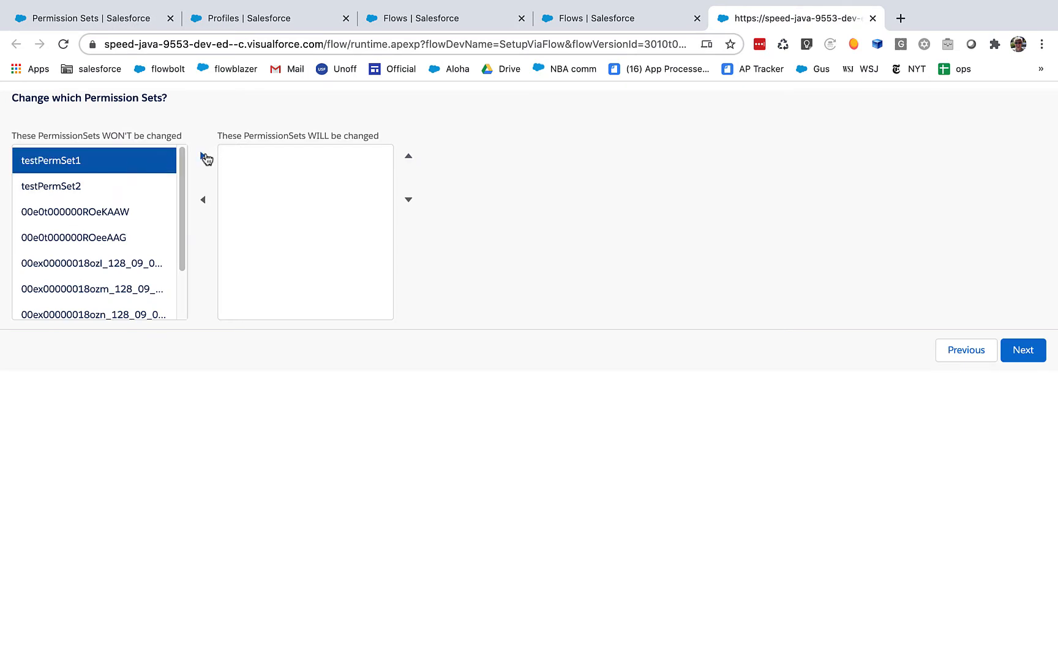
{"action": "left_click", "coordinate": [202, 156]}
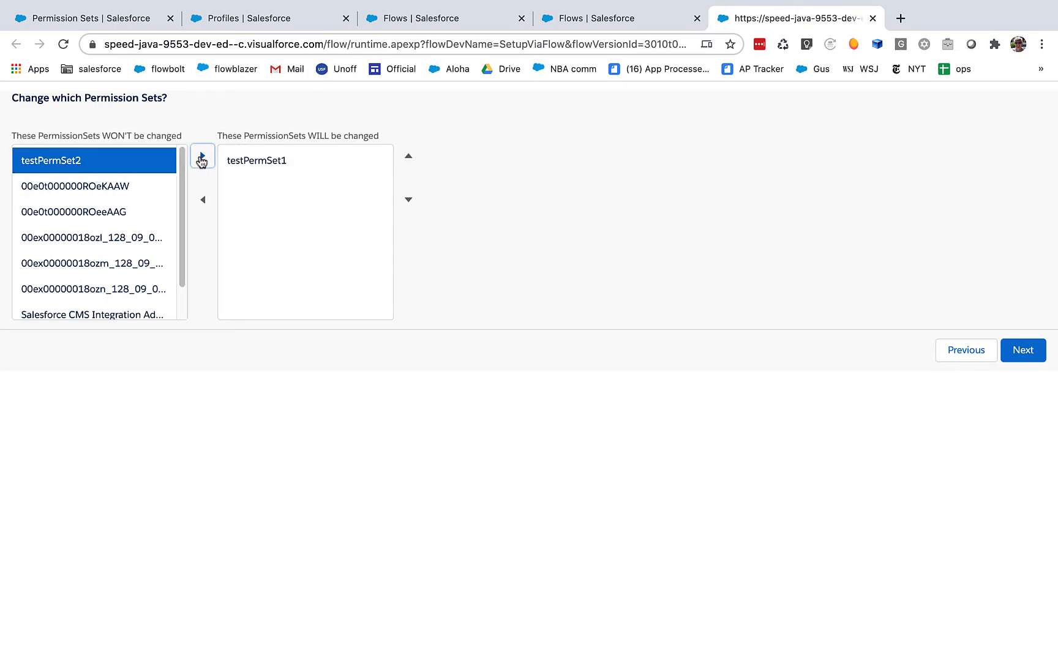
{"action": "left_click", "coordinate": [202, 155]}
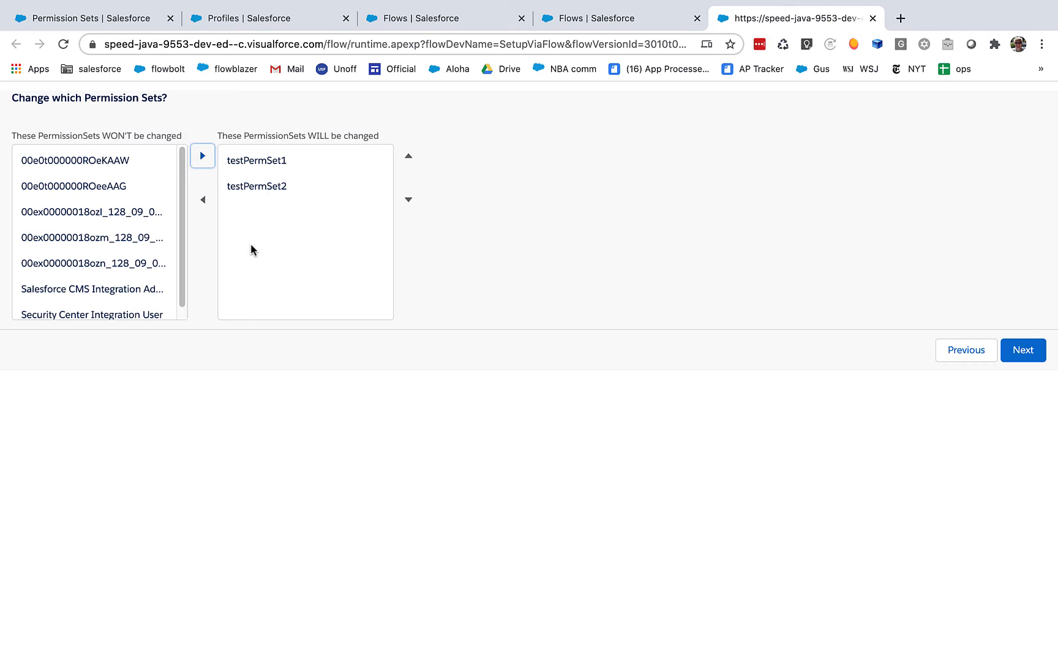
{"action": "mouse_move", "coordinate": [165, 273]}
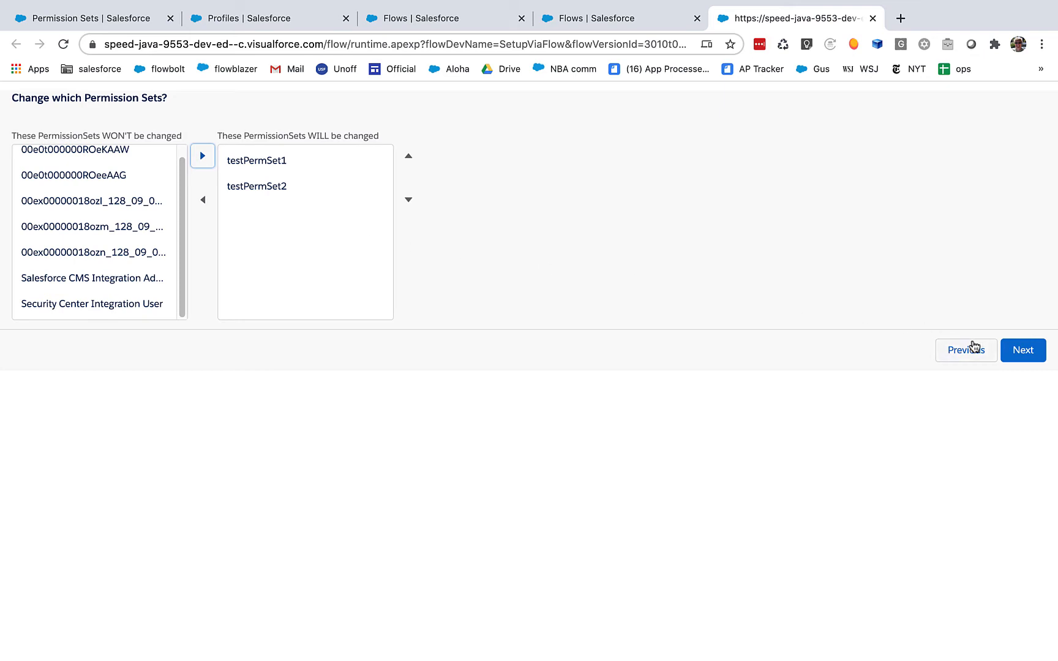
{"action": "left_click", "coordinate": [1022, 350]}
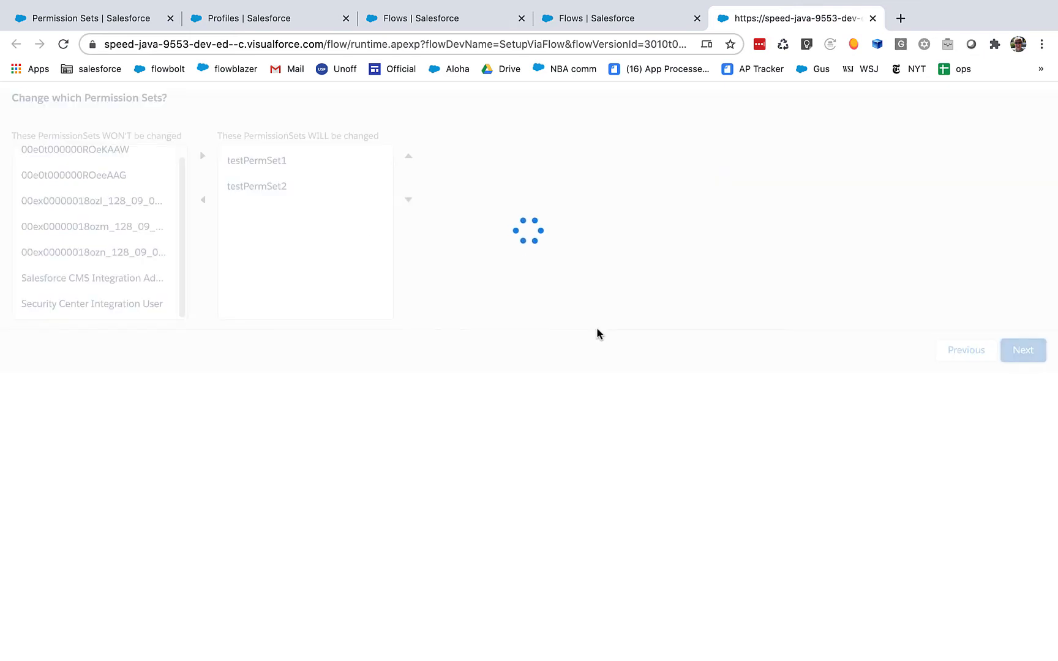
Step: Confirm the flow's update and reload testPermSet1 to see only AccountRT2 assigned for Account
{"action": "left_click", "coordinate": [1020, 350]}
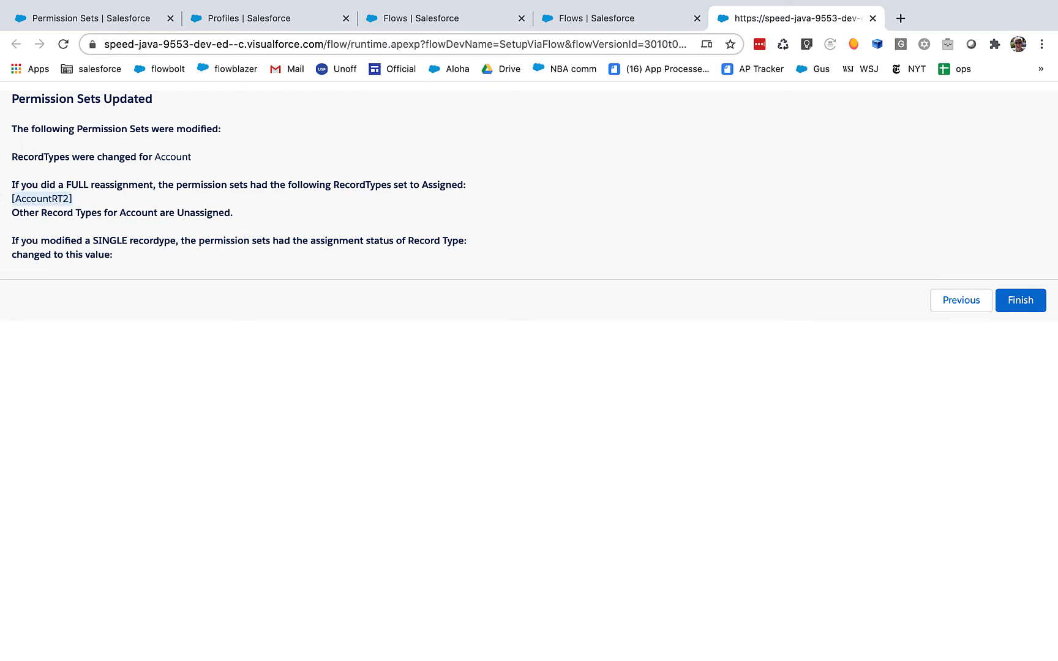
{"action": "mouse_move", "coordinate": [279, 227]}
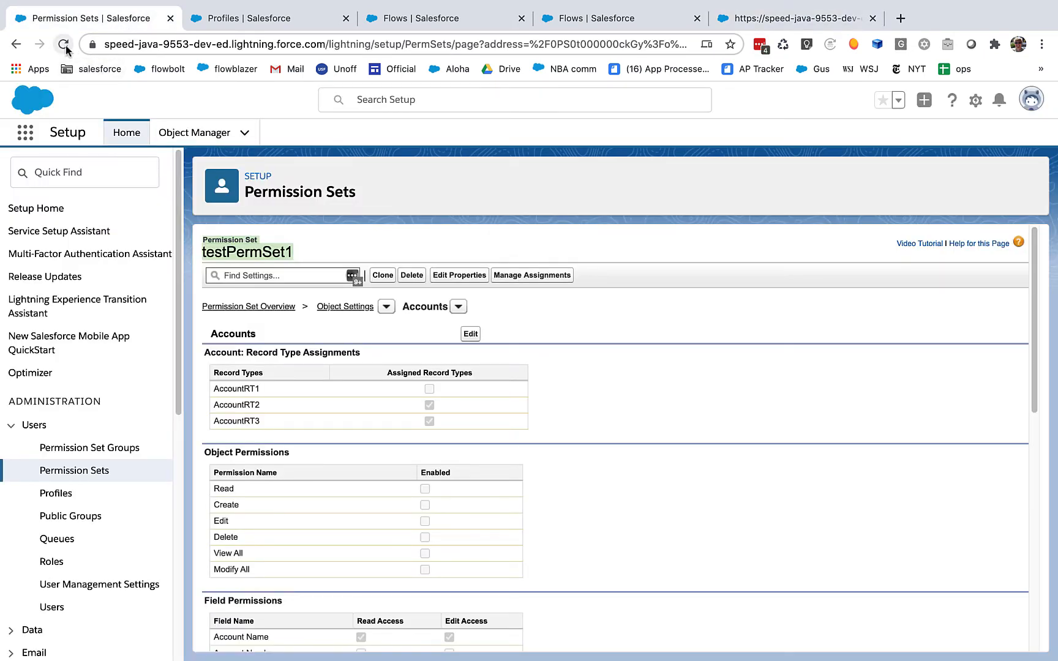
{"action": "left_click", "coordinate": [63, 44]}
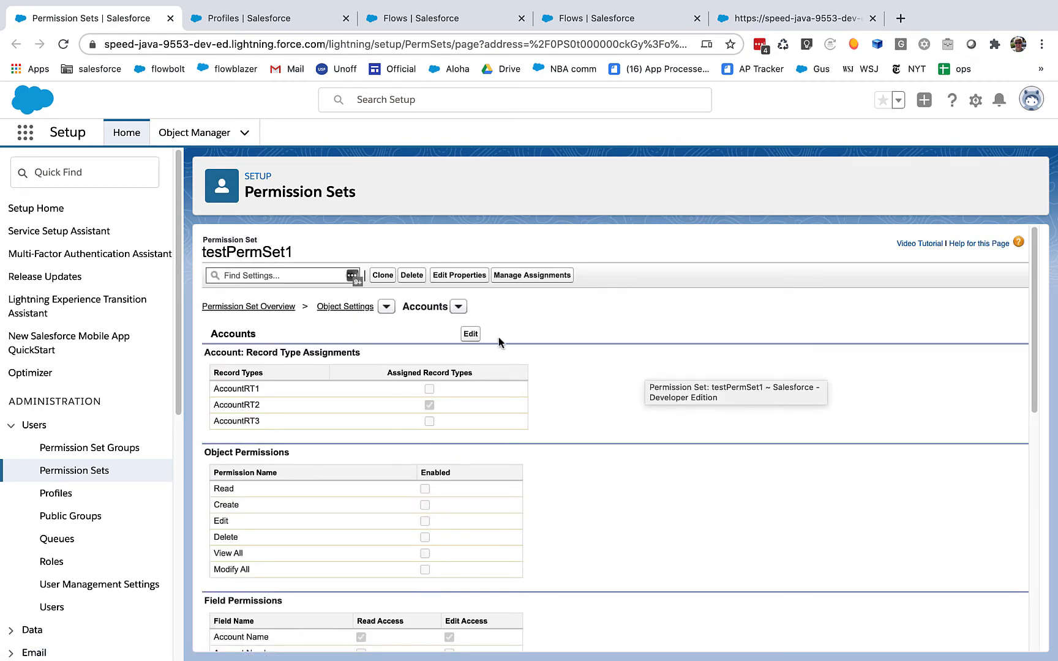
{"action": "mouse_move", "coordinate": [420, 437]}
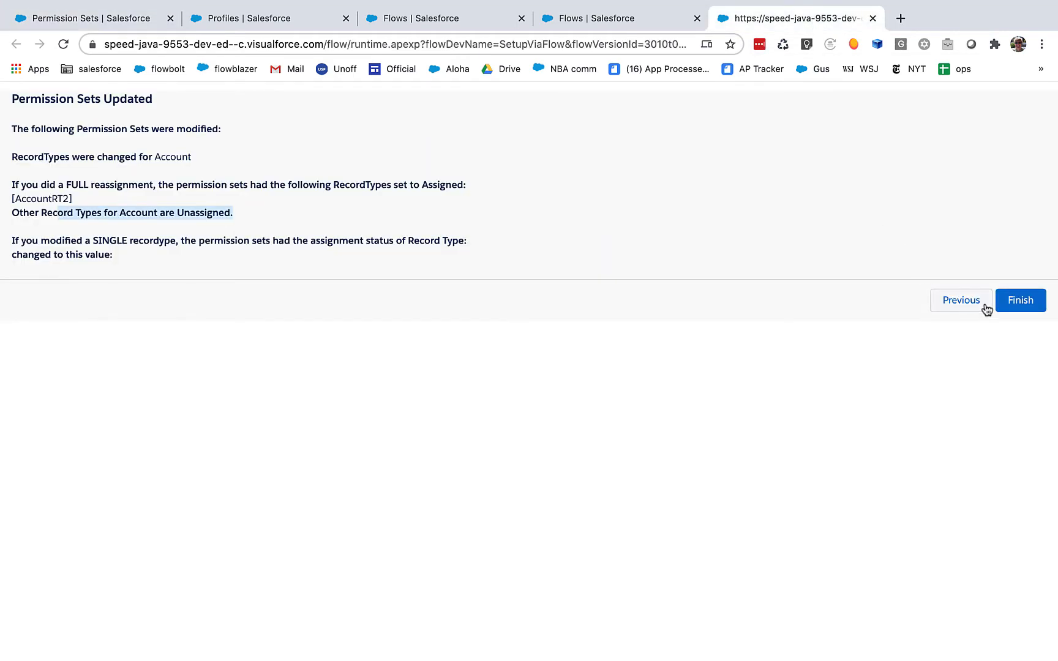
Step: Finish the run and restart with the SINGLE record type assignment approach
{"action": "left_click", "coordinate": [1020, 300]}
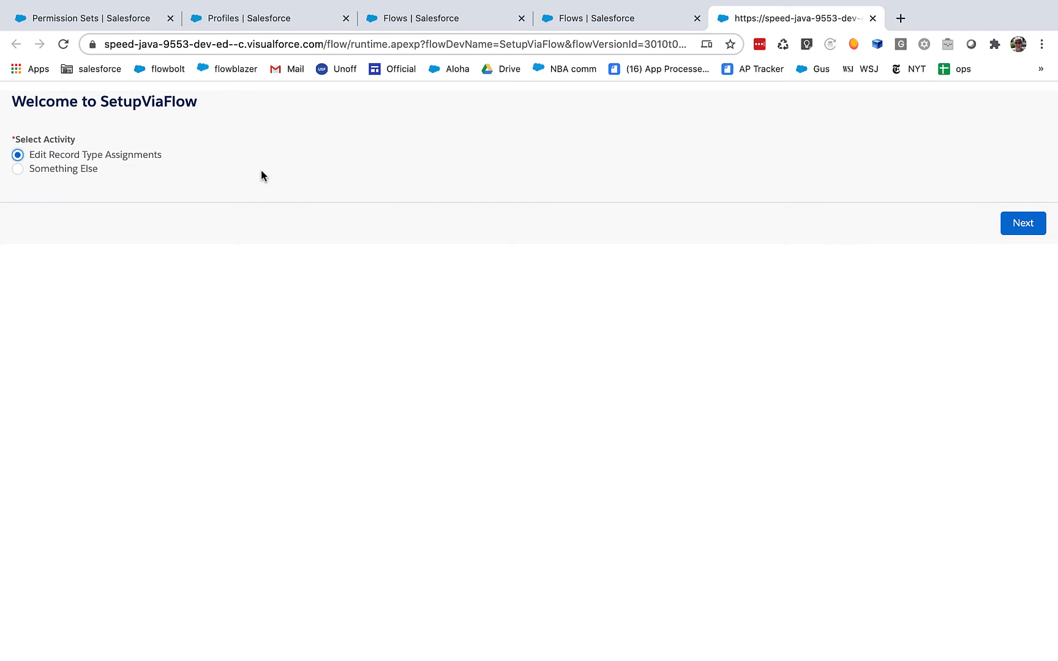
{"action": "left_click", "coordinate": [1021, 223]}
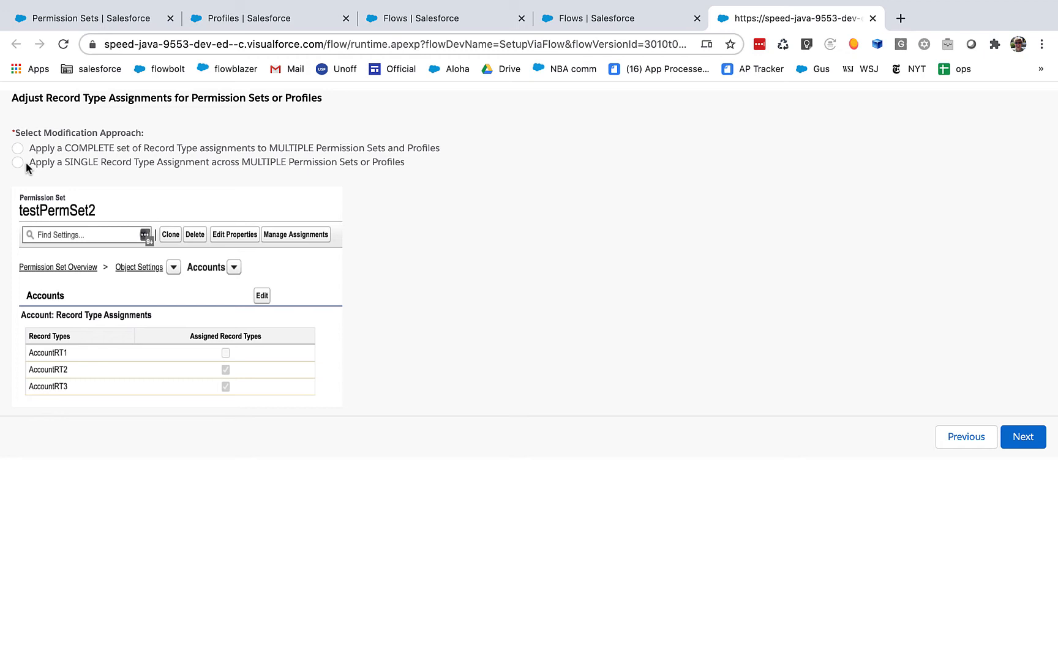
{"action": "left_click", "coordinate": [19, 162]}
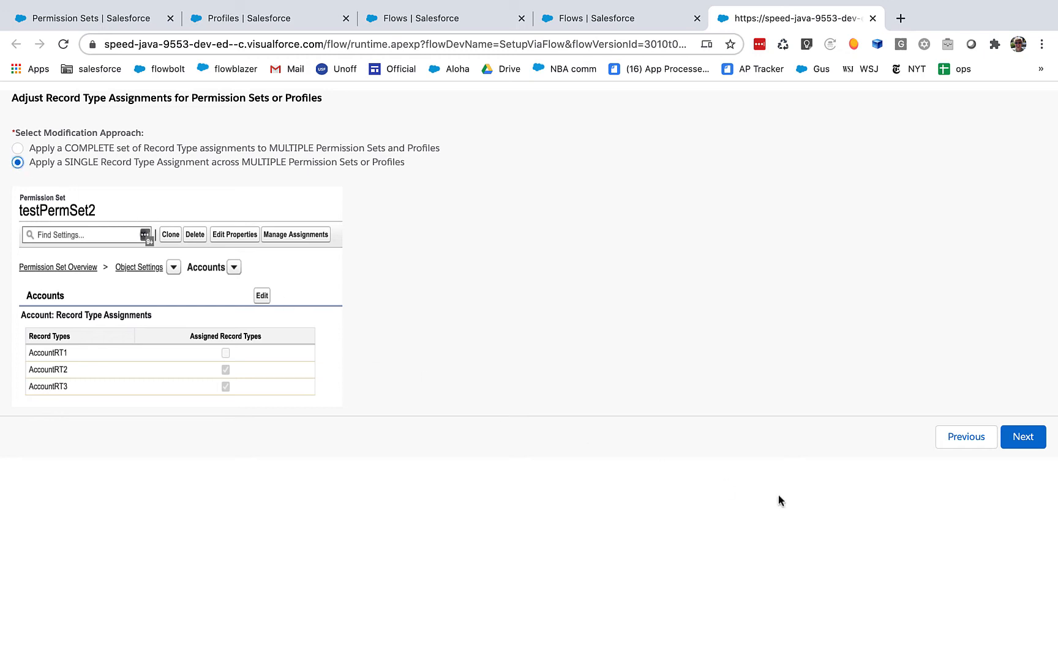
{"action": "left_click", "coordinate": [1022, 437]}
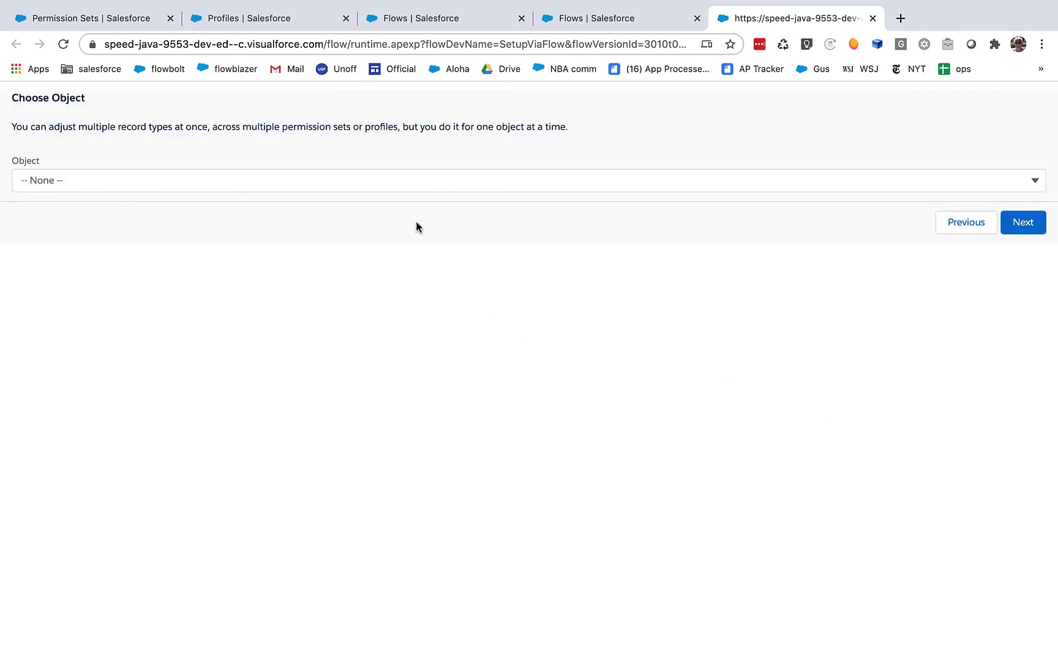
Step: Choose Account, pick AccountRT3 with Select to Assign ticked, and continue to target selection
{"action": "left_click", "coordinate": [526, 180]}
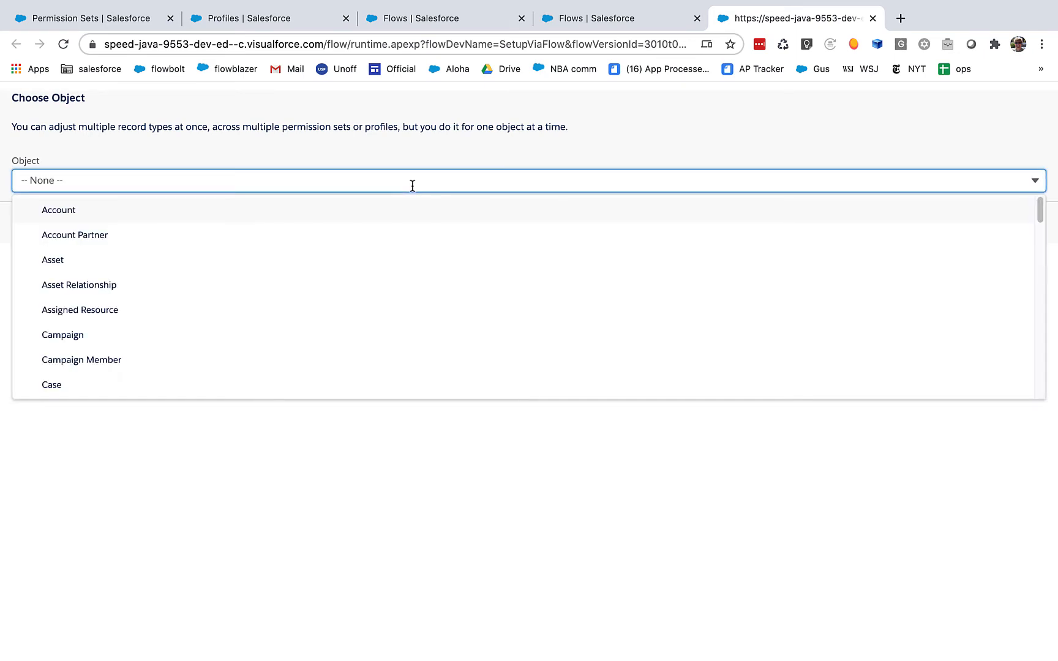
{"action": "left_click", "coordinate": [58, 210]}
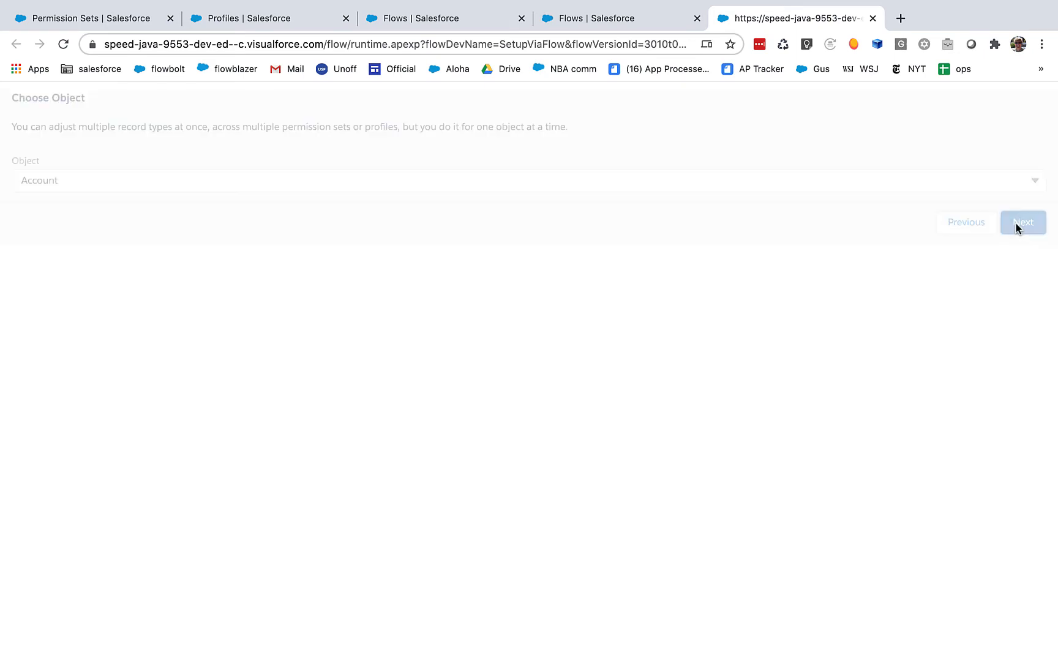
{"action": "left_click", "coordinate": [1022, 221]}
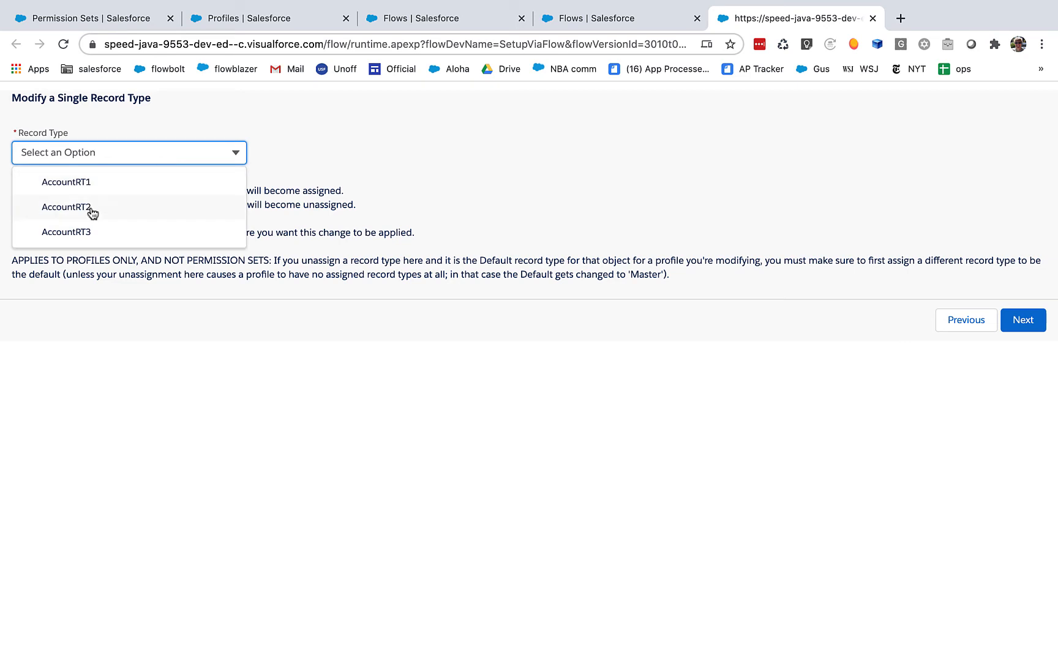
{"action": "left_click", "coordinate": [65, 233]}
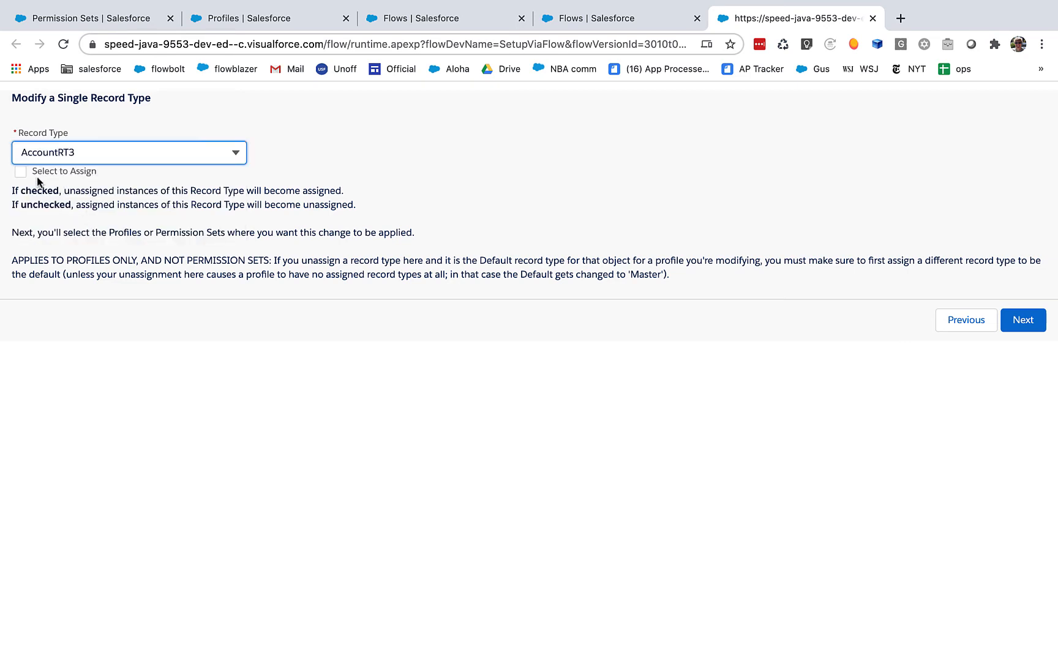
{"action": "left_click", "coordinate": [21, 173]}
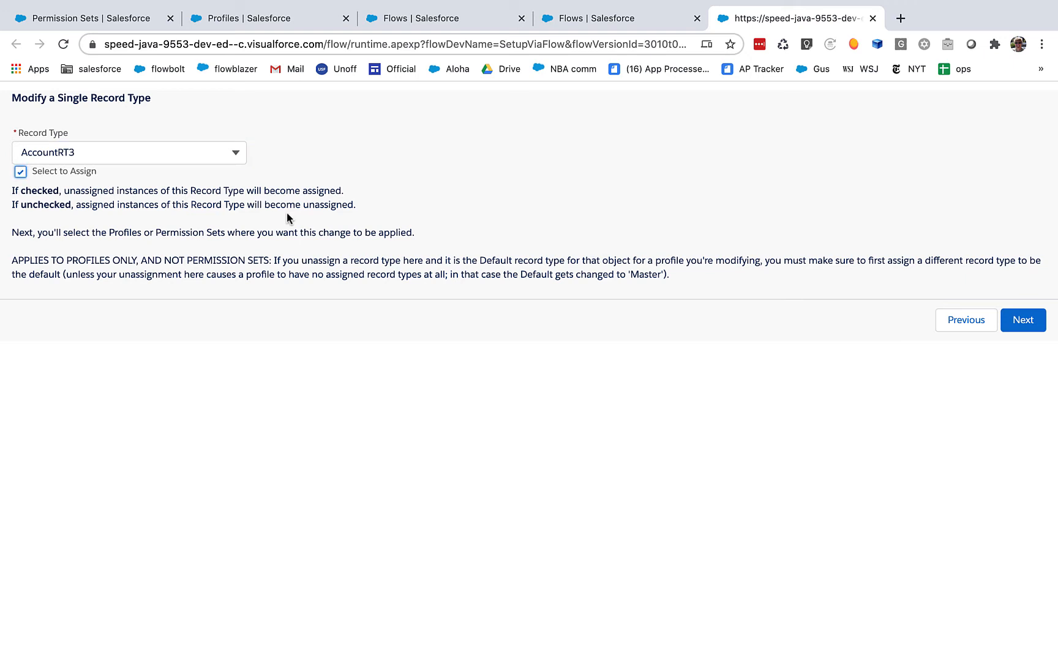
{"action": "mouse_move", "coordinate": [884, 320]}
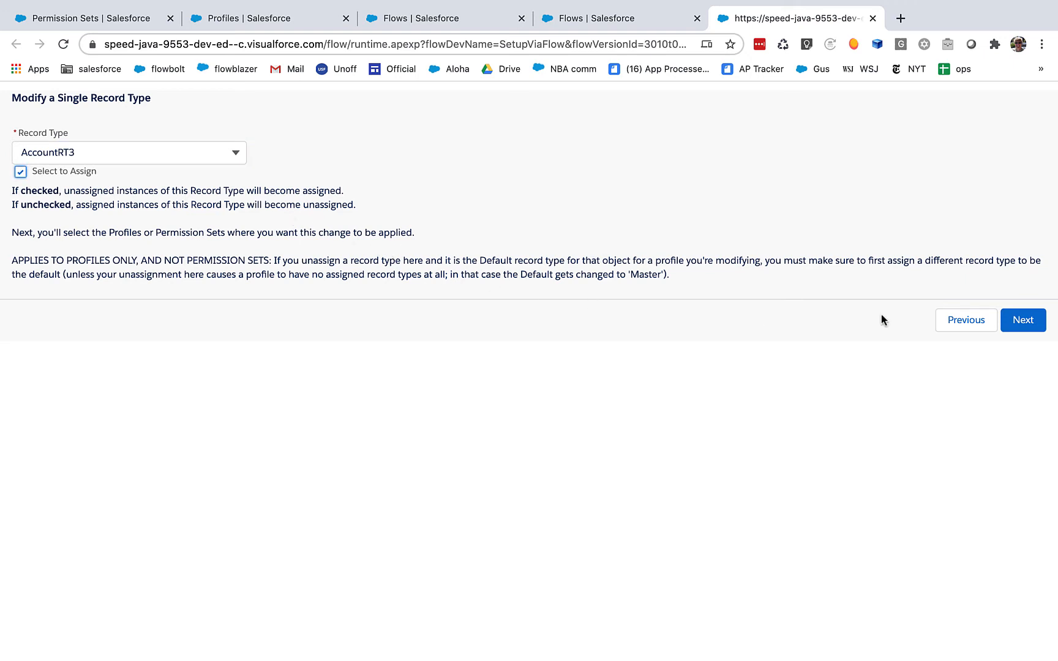
{"action": "left_click", "coordinate": [1023, 319]}
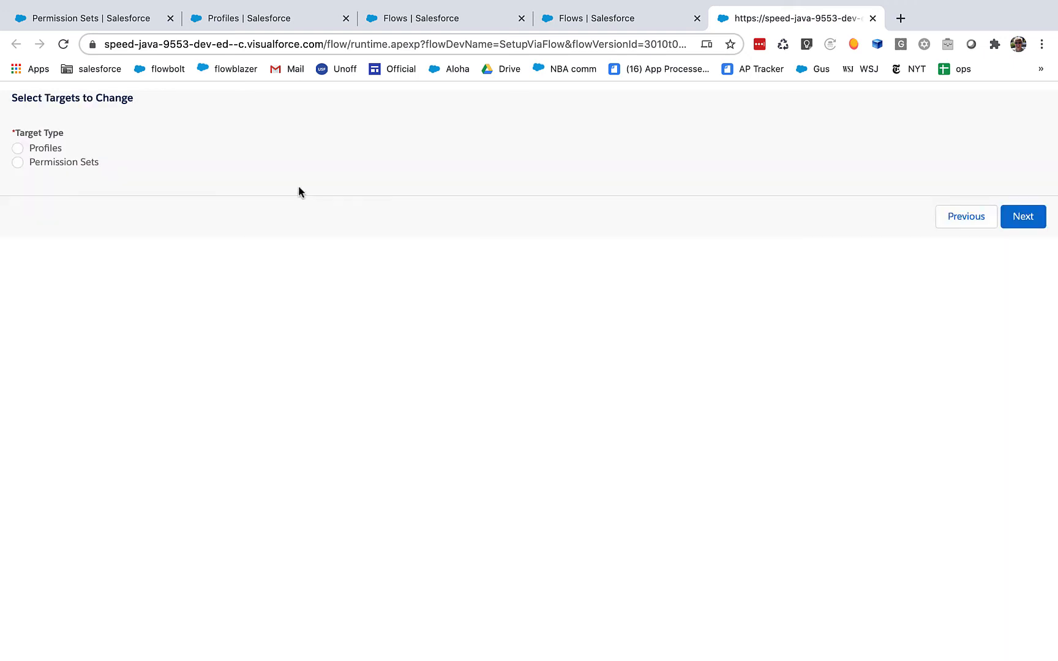
Step: Target Permission Sets and move testPermSet1 and testPermSet2 into the will-be-changed list for AccountRT3
{"action": "left_click", "coordinate": [18, 161]}
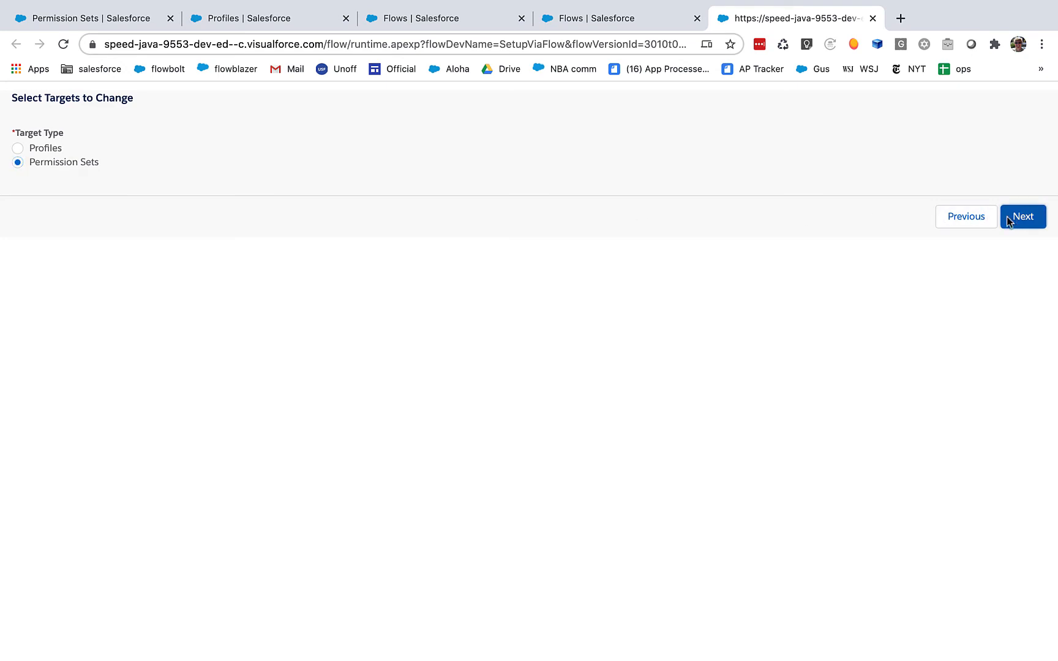
{"action": "left_click", "coordinate": [1022, 215]}
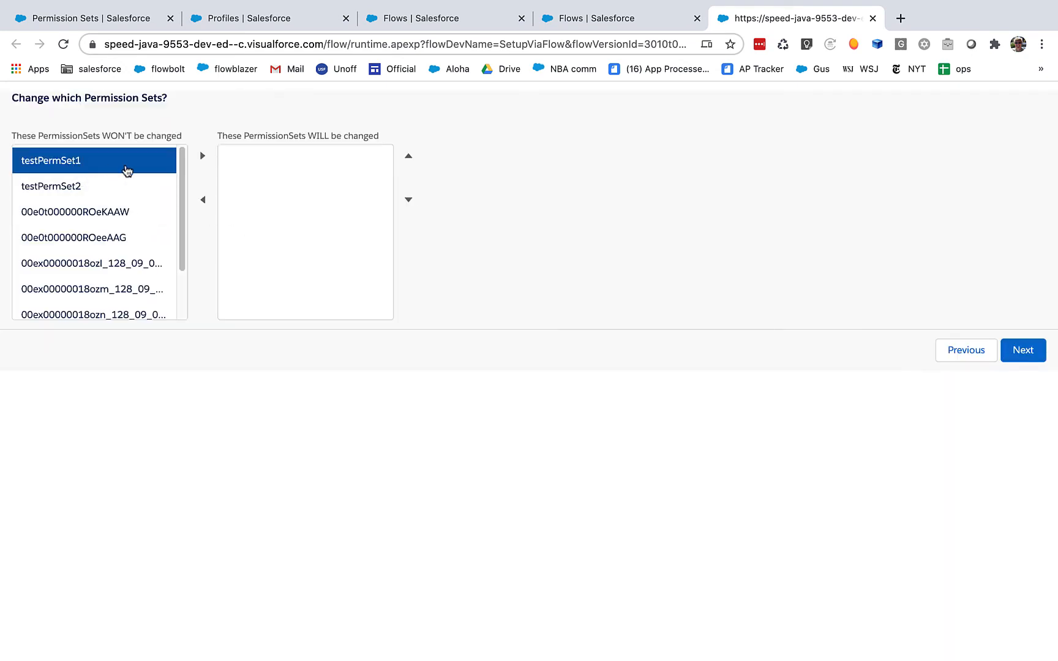
{"action": "left_click", "coordinate": [202, 155]}
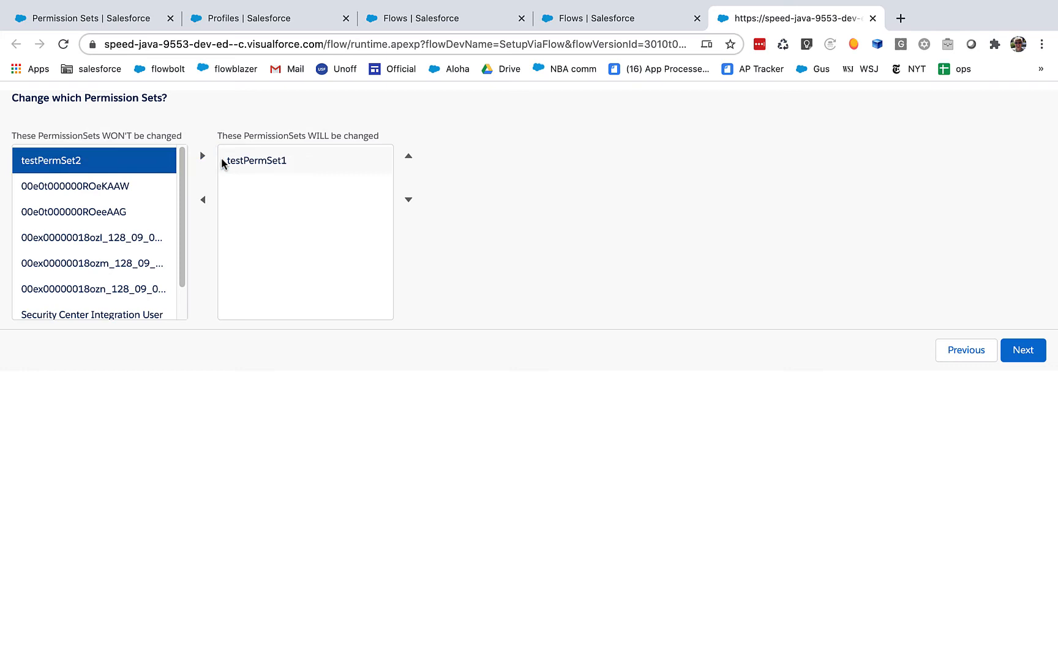
{"action": "left_click", "coordinate": [202, 156]}
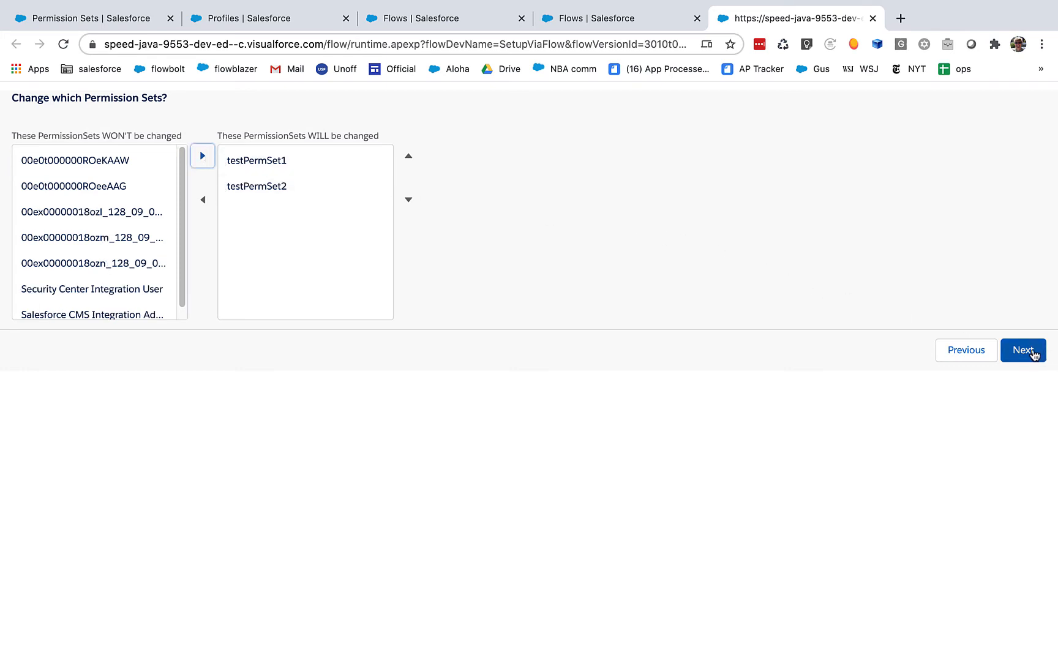
{"action": "mouse_move", "coordinate": [117, 18]}
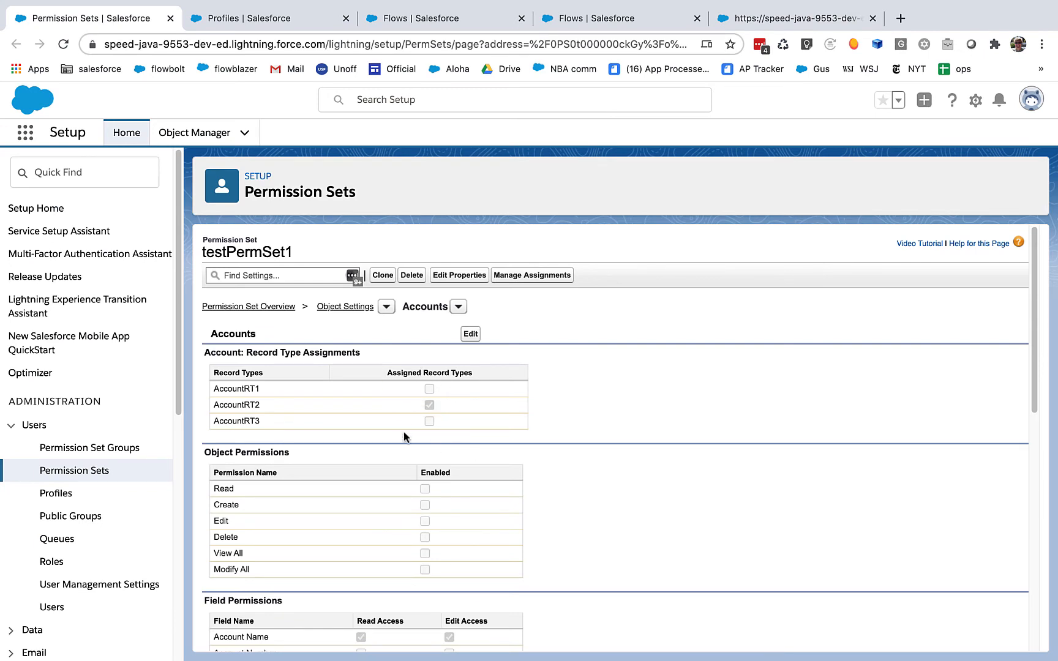
{"action": "mouse_move", "coordinate": [459, 424]}
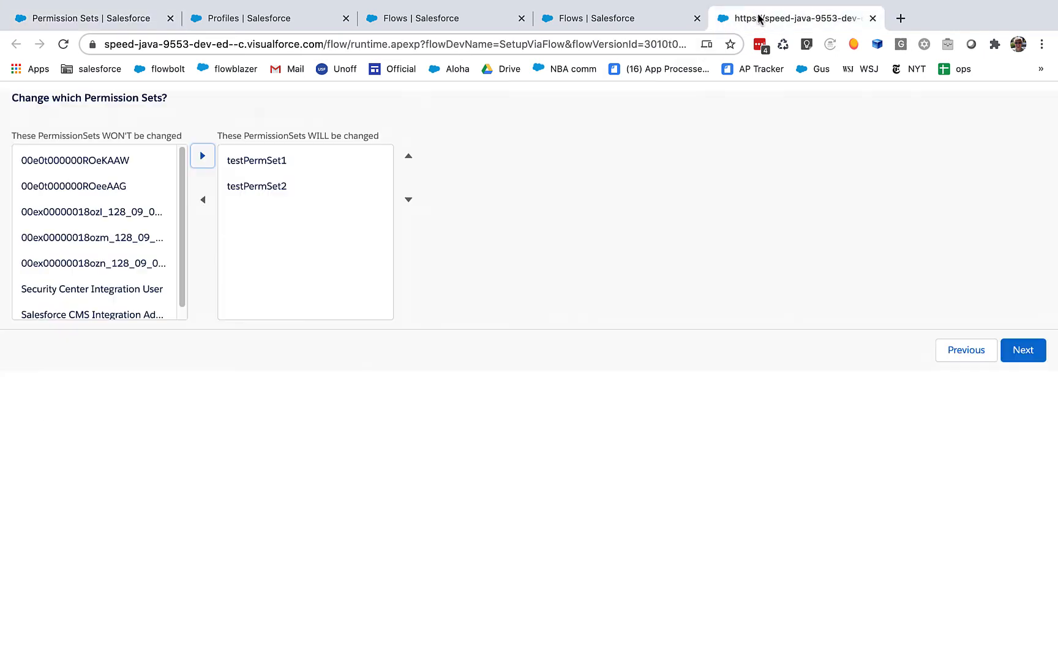
Step: Apply AccountRT3 to the chosen permission sets, review the summary, and finish back to the welcome screen
{"action": "left_click", "coordinate": [1022, 349]}
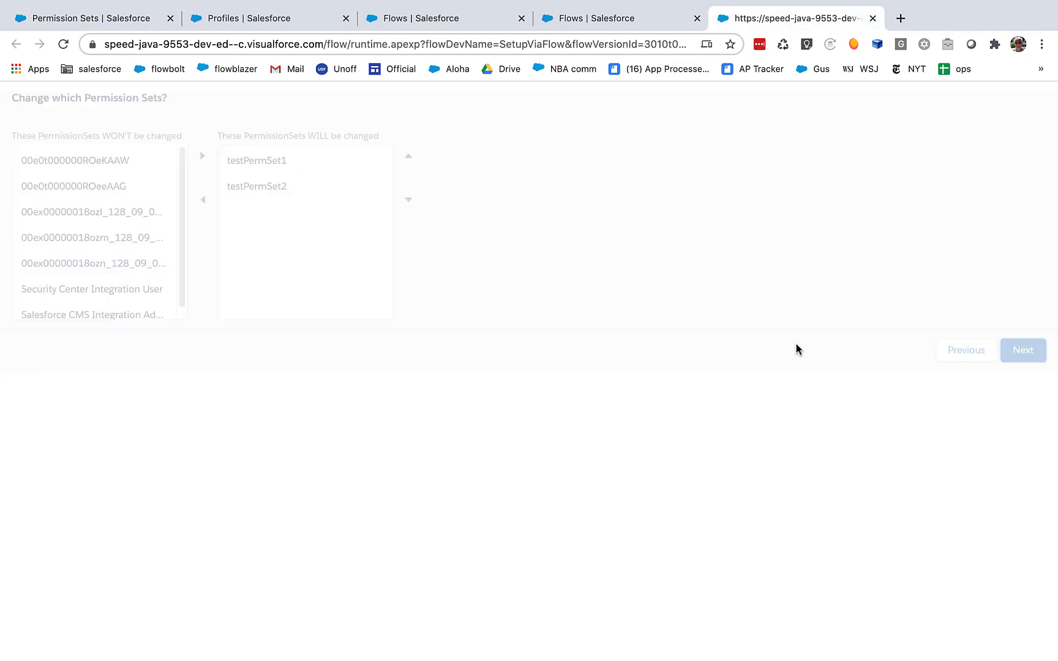
{"action": "left_click", "coordinate": [1022, 349]}
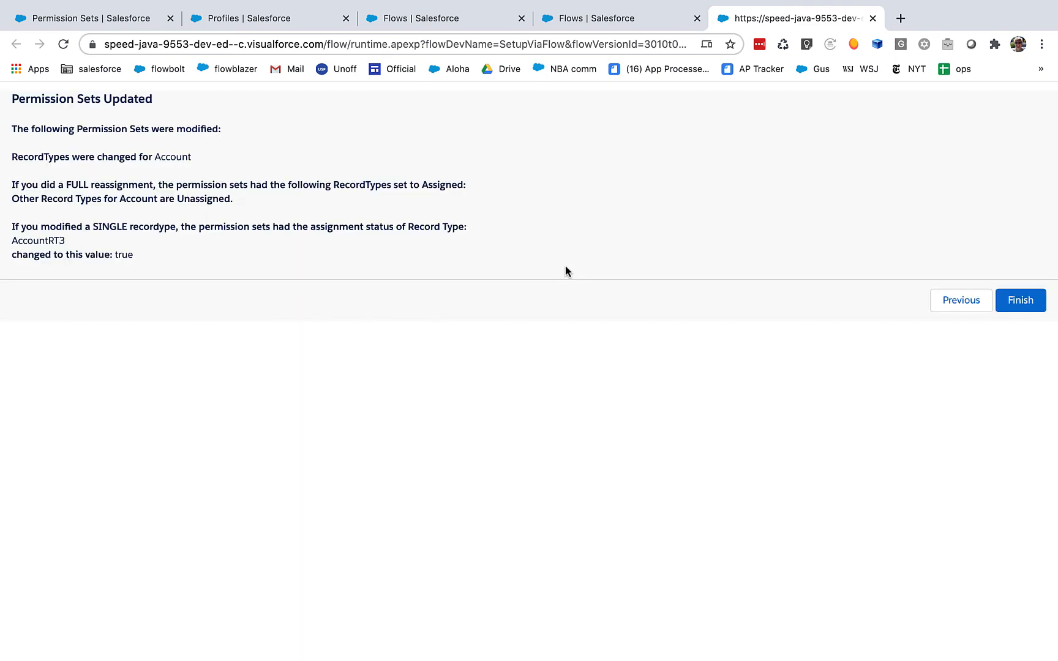
{"action": "left_click", "coordinate": [88, 18]}
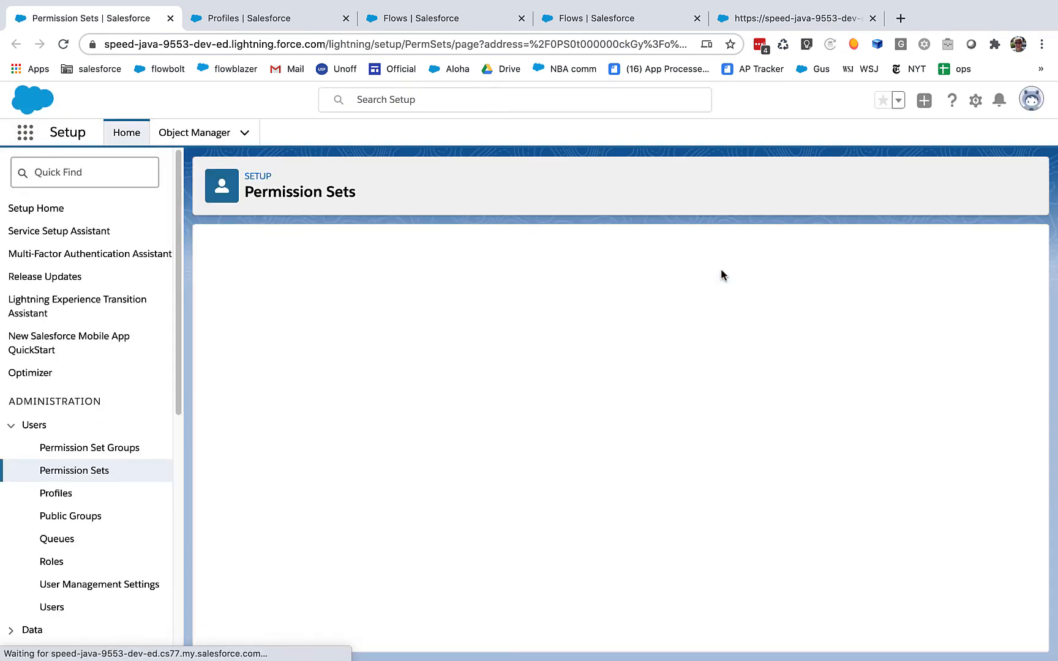
{"action": "mouse_move", "coordinate": [721, 275]}
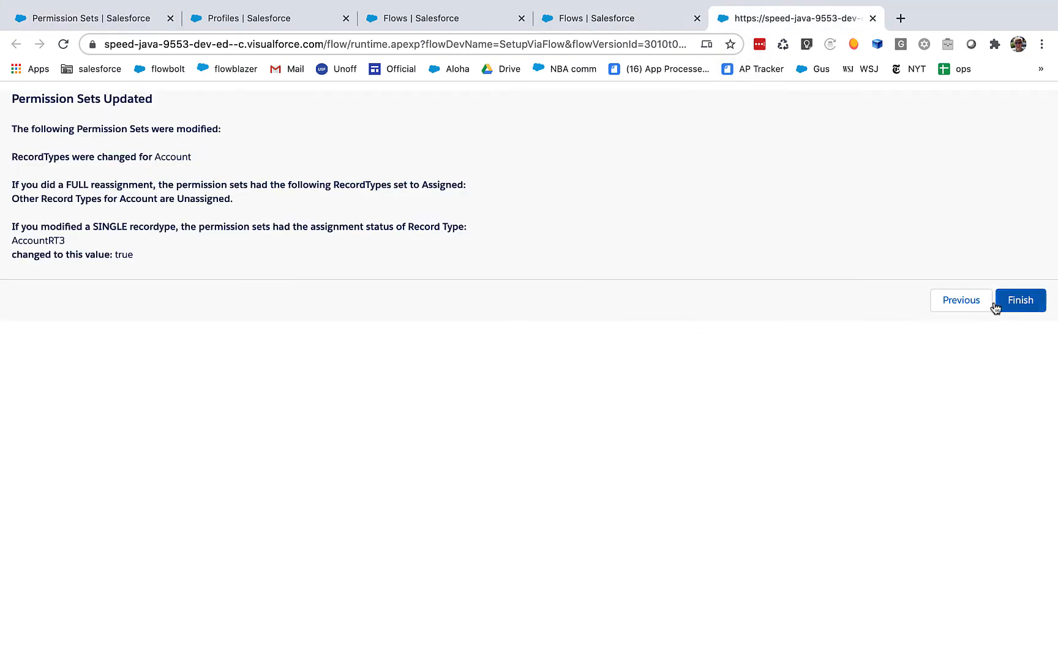
{"action": "left_click", "coordinate": [1020, 300]}
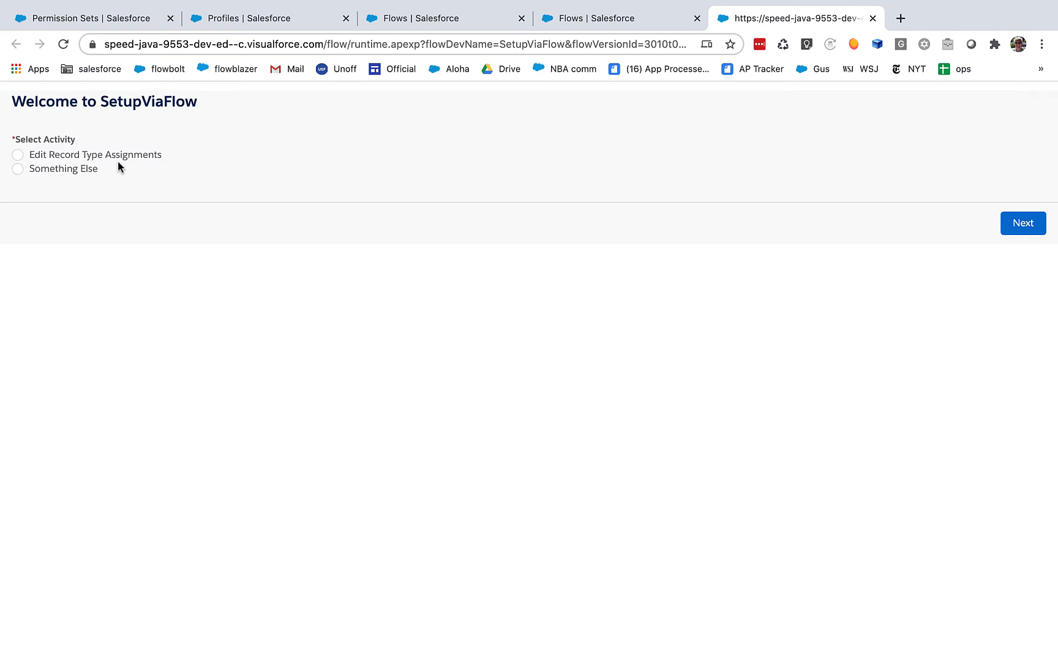
Step: Start editing record type assignments and choose the COMPLETE set approach
{"action": "left_click", "coordinate": [1023, 223]}
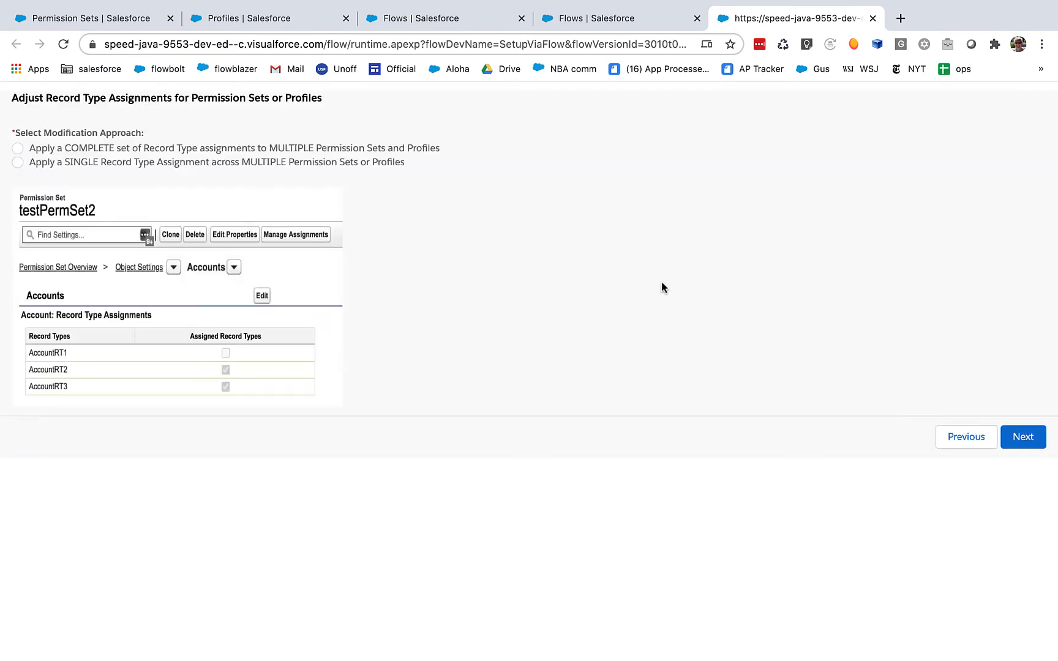
{"action": "mouse_move", "coordinate": [240, 153]}
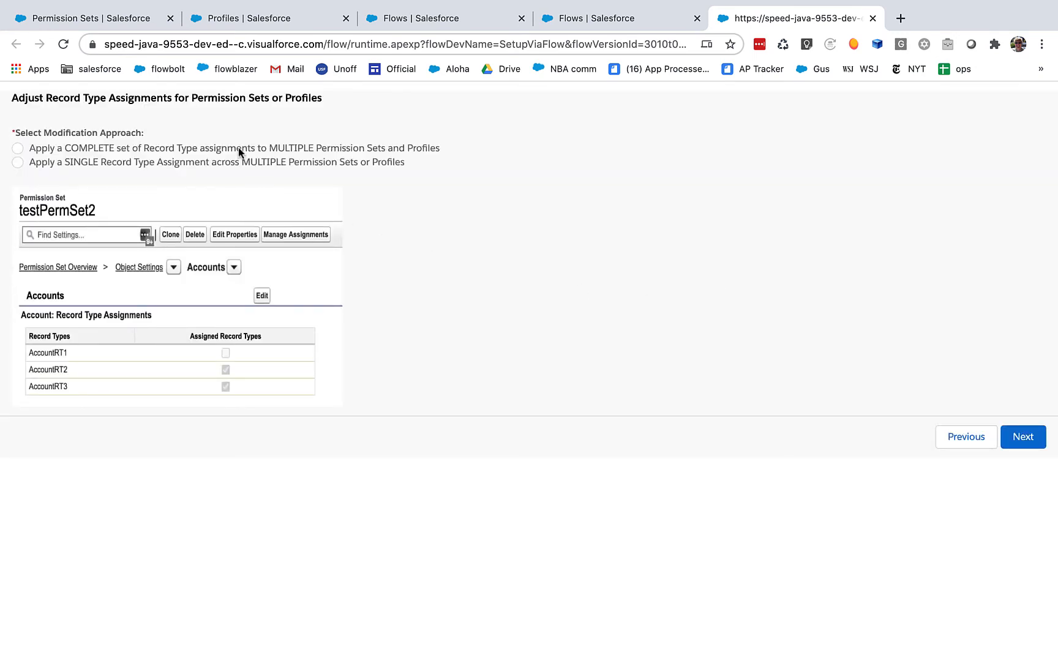
{"action": "left_click", "coordinate": [17, 148]}
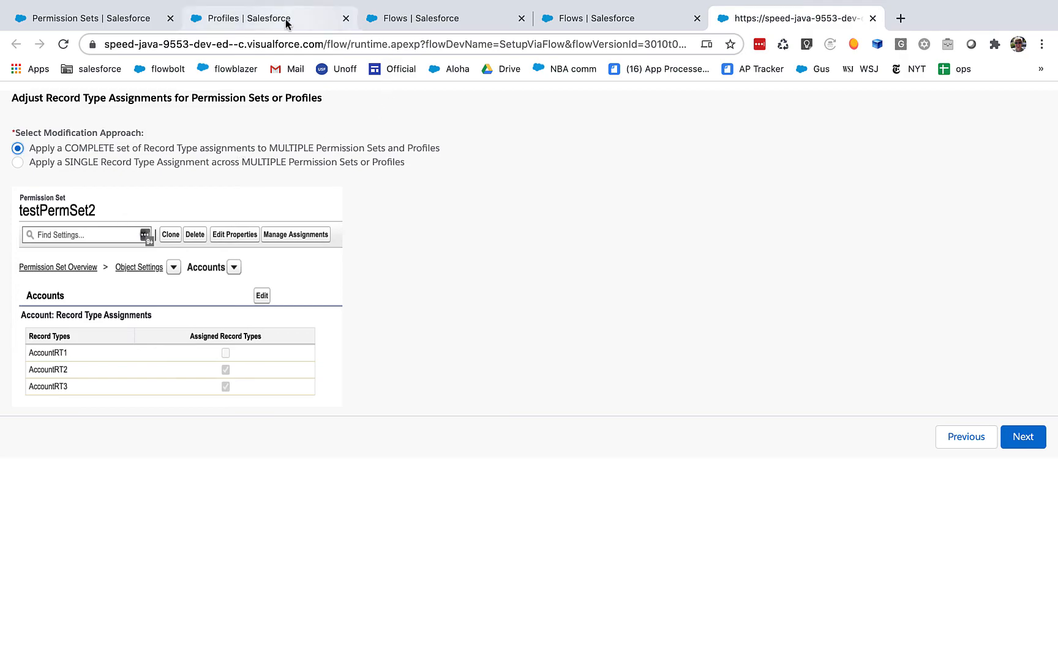
Step: Review XXXtestProfile2's Account Record Type Settings Edit page showing all three record types
{"action": "left_click", "coordinate": [243, 19]}
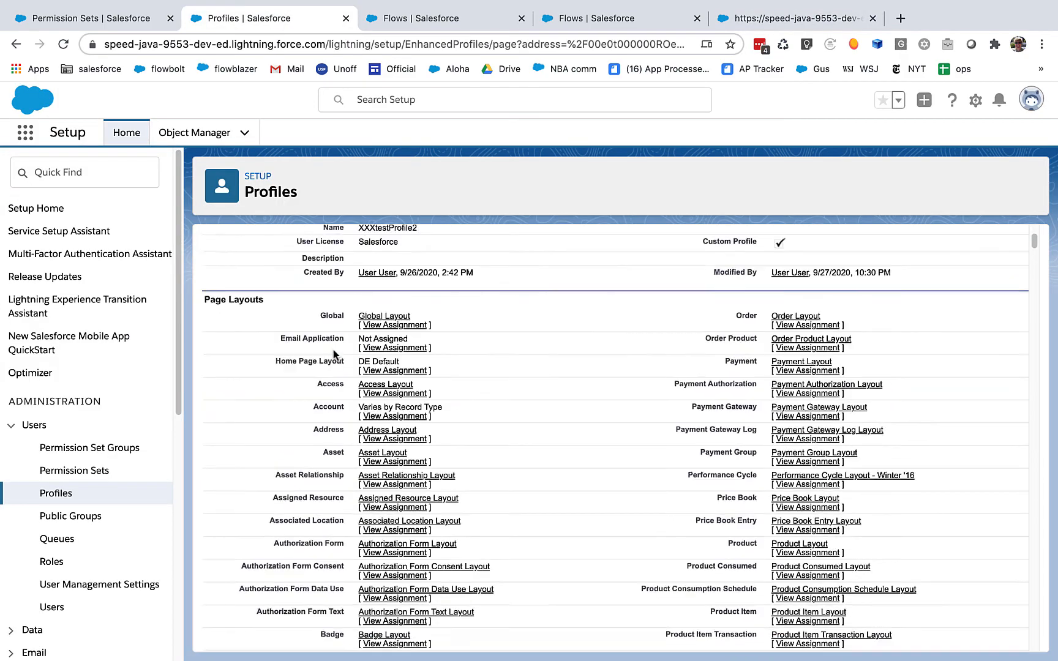
{"action": "scroll", "scroll_direction": "down", "scroll_amount": 3}
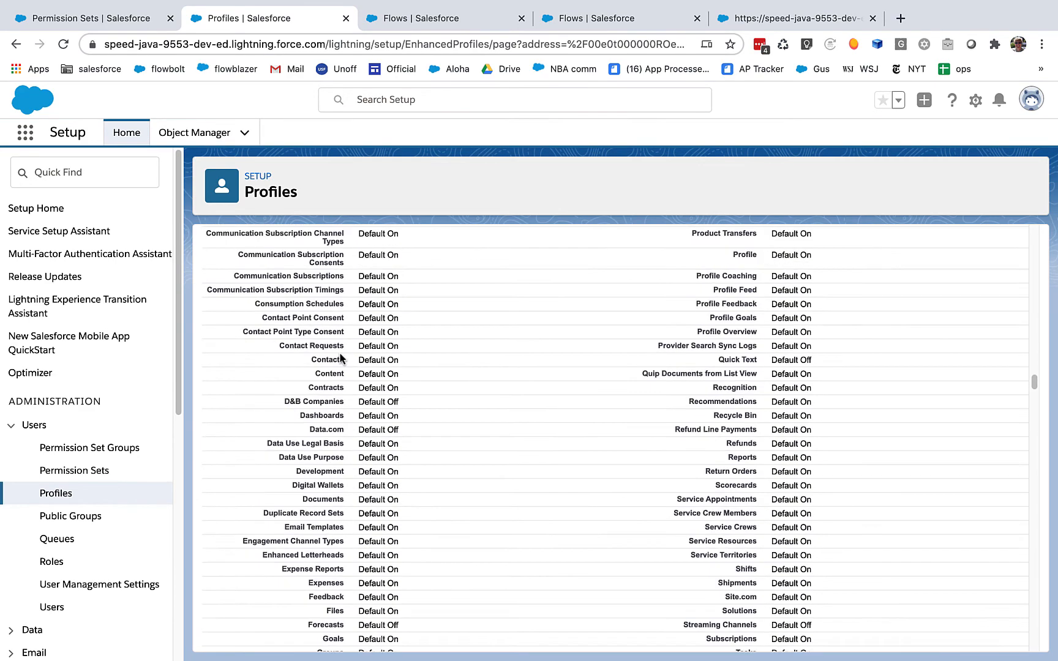
{"action": "scroll", "scroll_direction": "down", "scroll_amount": 3}
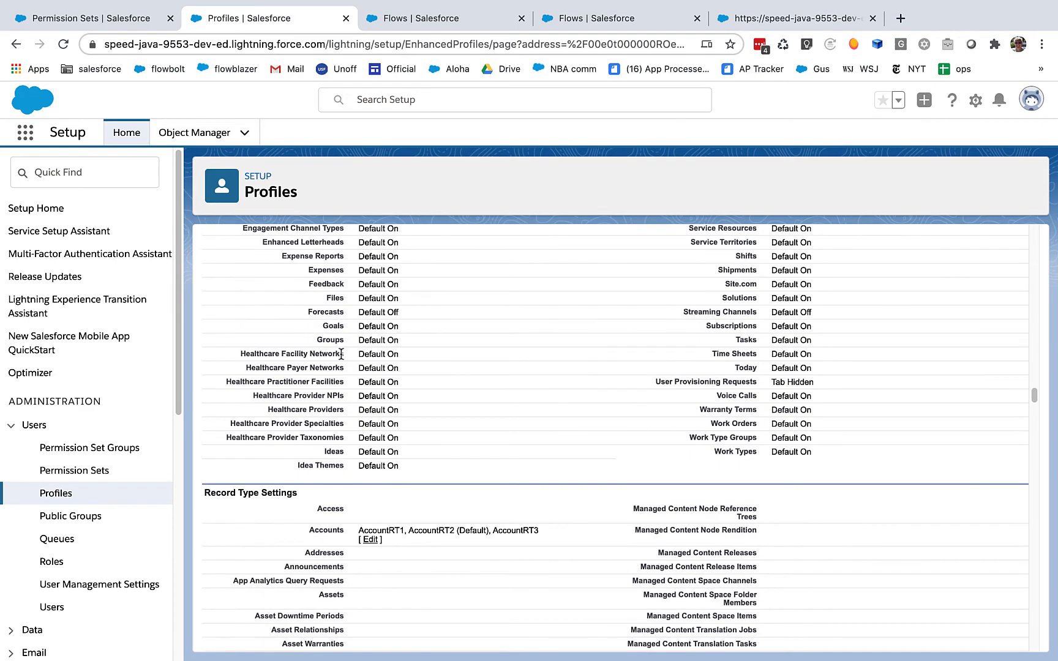
{"action": "left_click", "coordinate": [371, 540]}
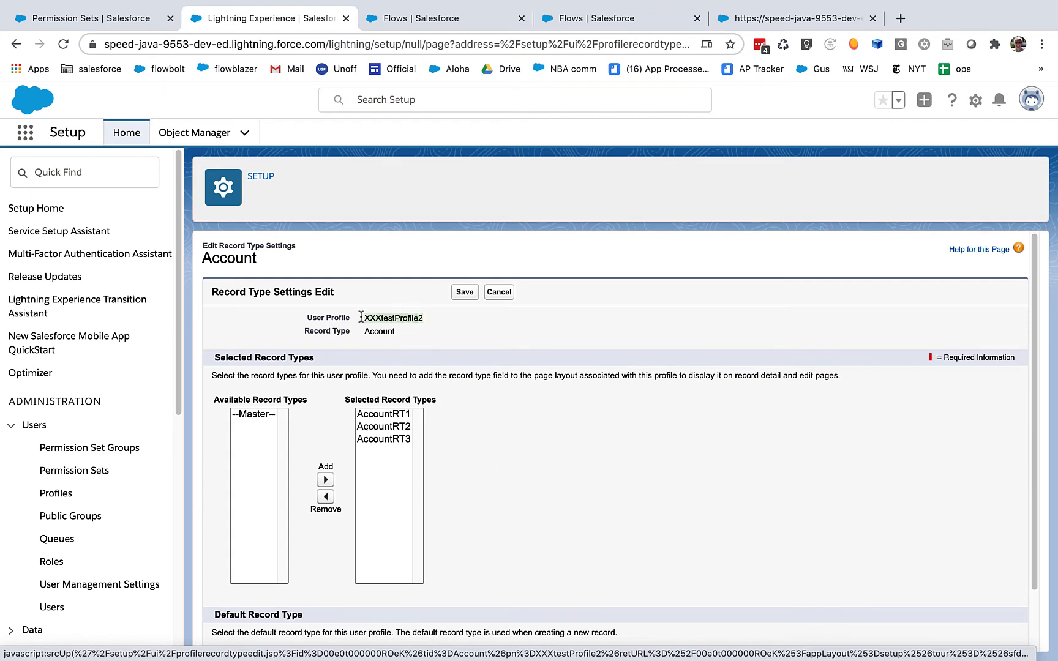
{"action": "scroll", "scroll_direction": "down", "scroll_amount": 3}
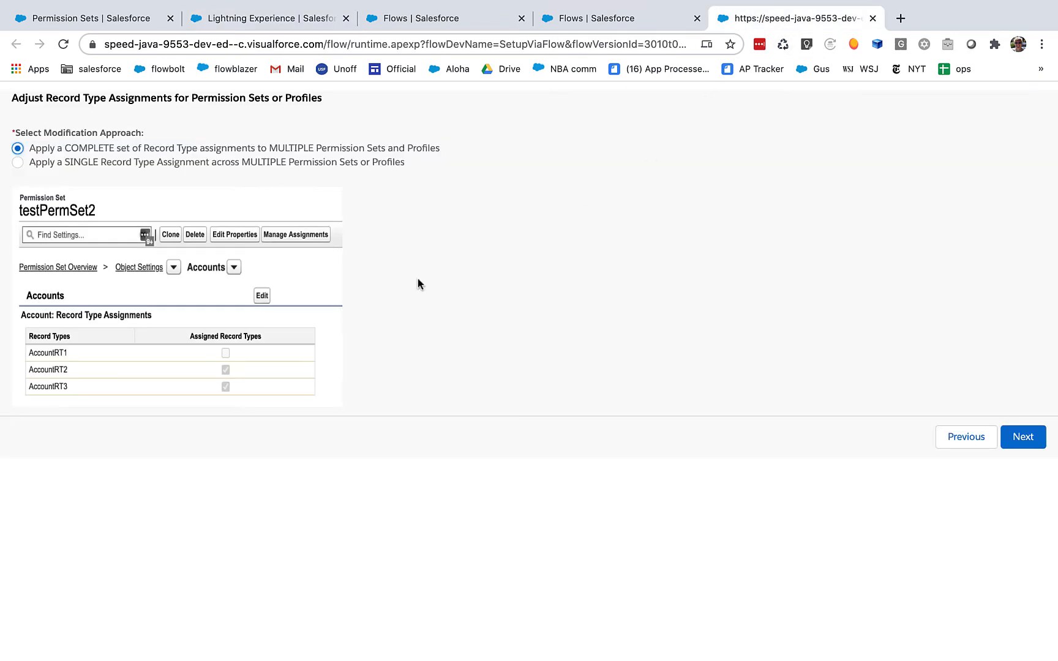
{"action": "mouse_move", "coordinate": [1053, 455]}
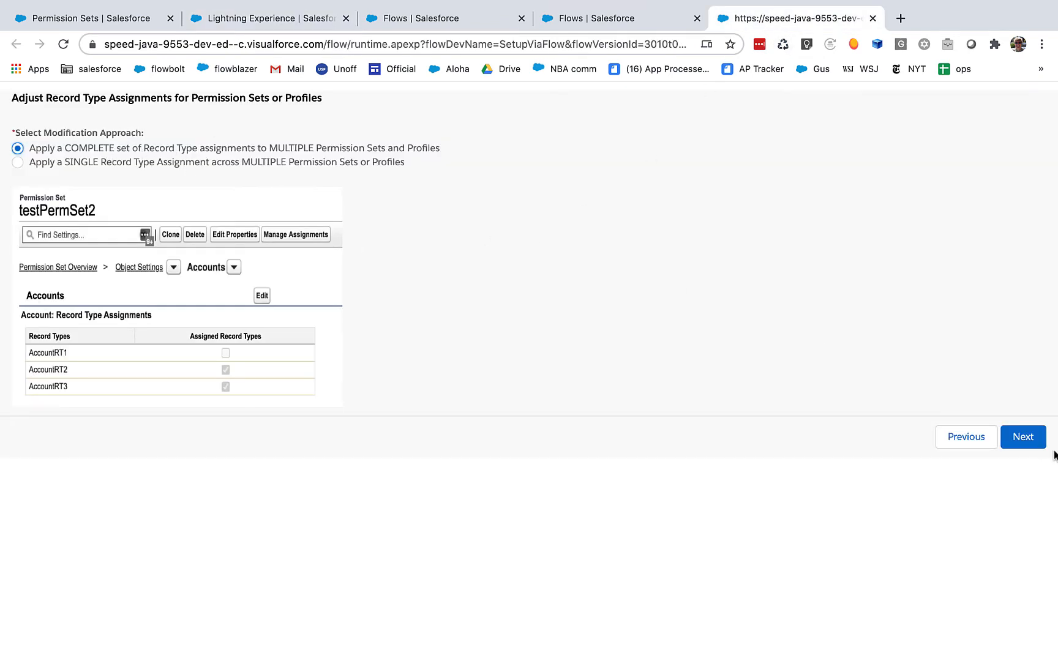
Step: Choose Account as the object and arrange its record types, then proceed to what to change
{"action": "left_click", "coordinate": [1022, 437]}
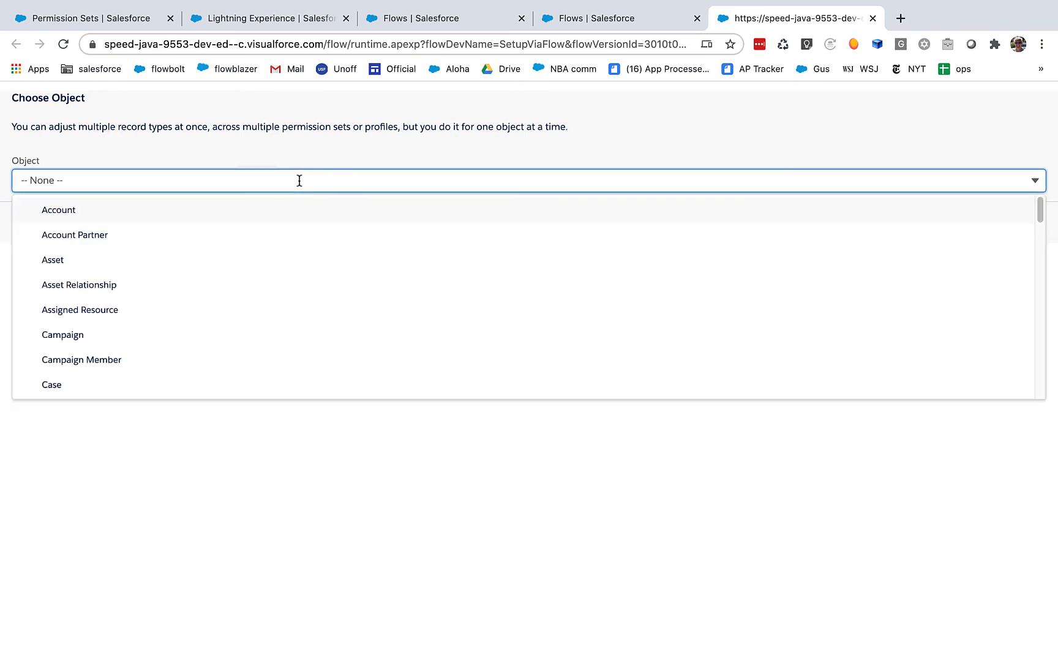
{"action": "left_click", "coordinate": [58, 209]}
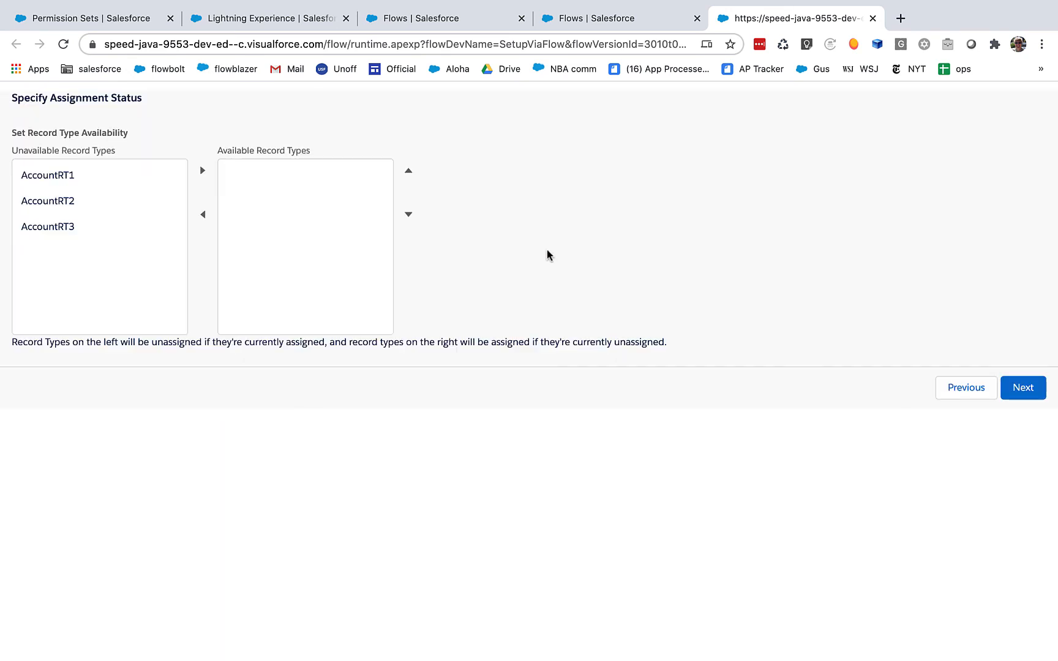
{"action": "left_click", "coordinate": [48, 201]}
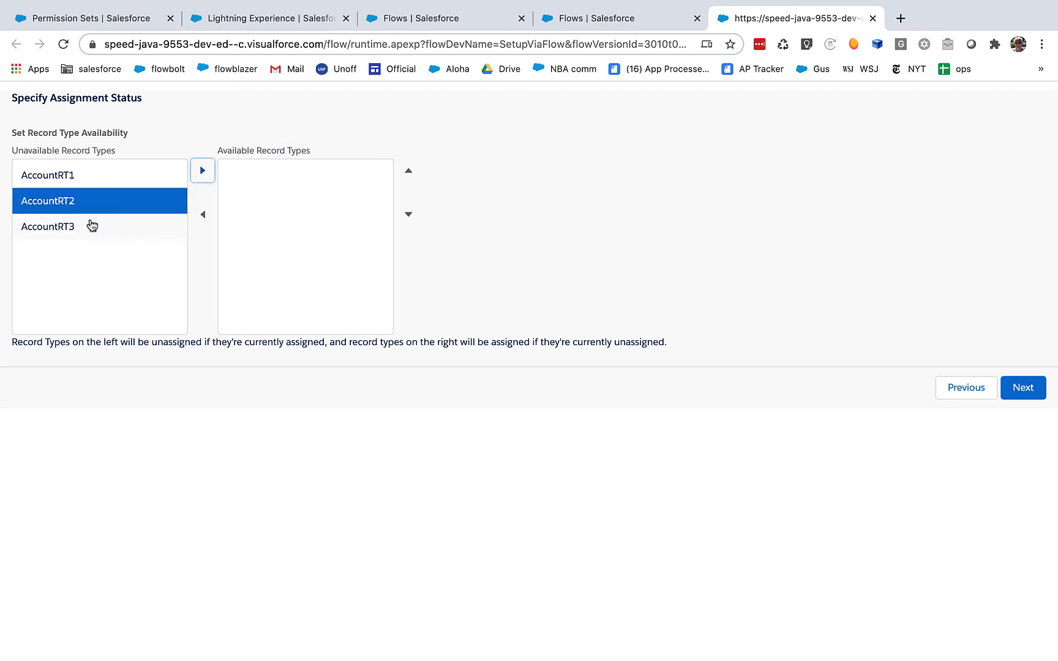
{"action": "left_click", "coordinate": [202, 170]}
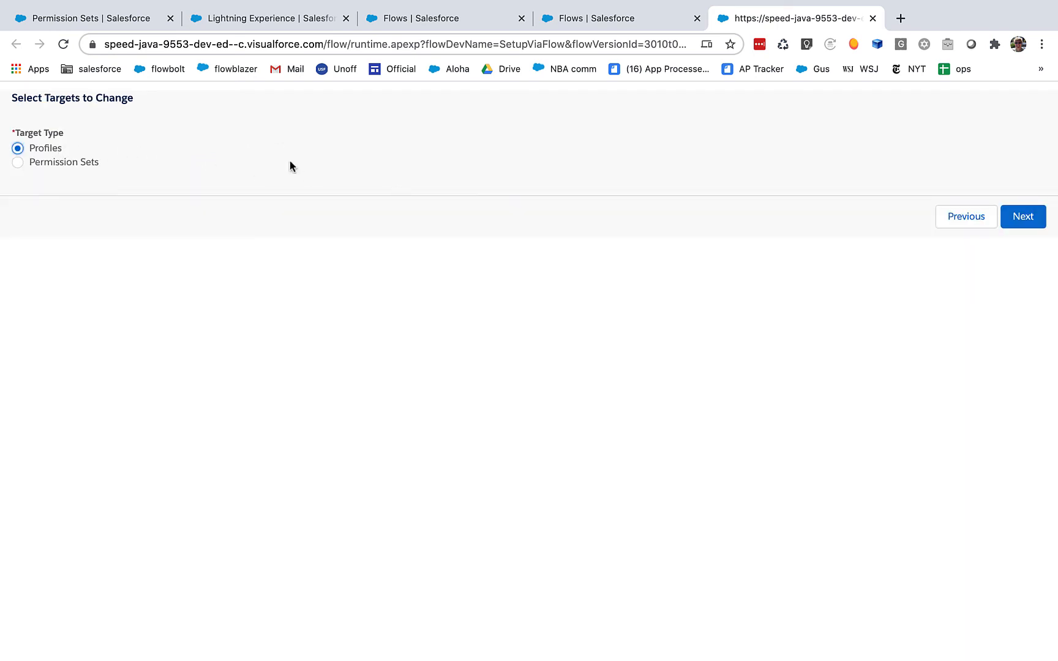
Step: Target Profiles and set AccountRT3 as the default record type, then continue
{"action": "left_click", "coordinate": [1022, 216]}
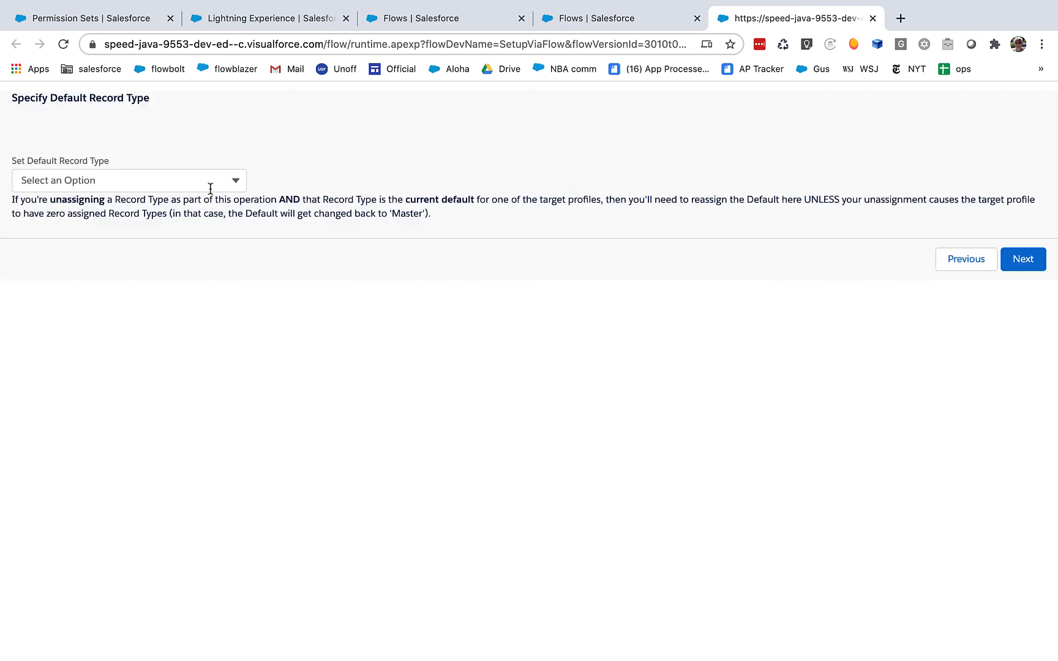
{"action": "left_click", "coordinate": [128, 180]}
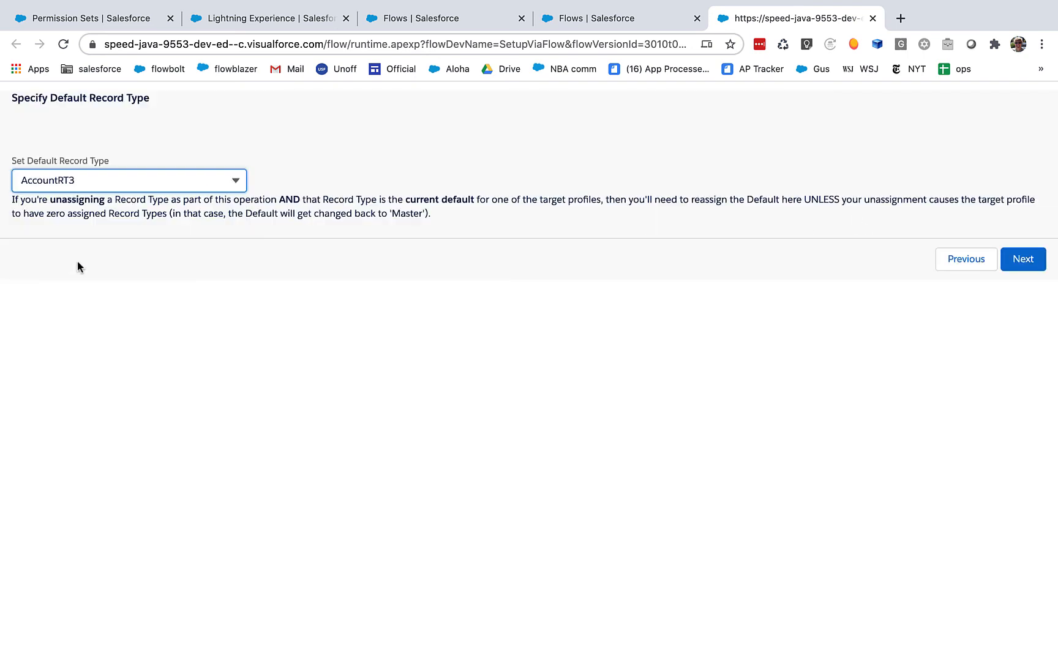
{"action": "mouse_move", "coordinate": [182, 276]}
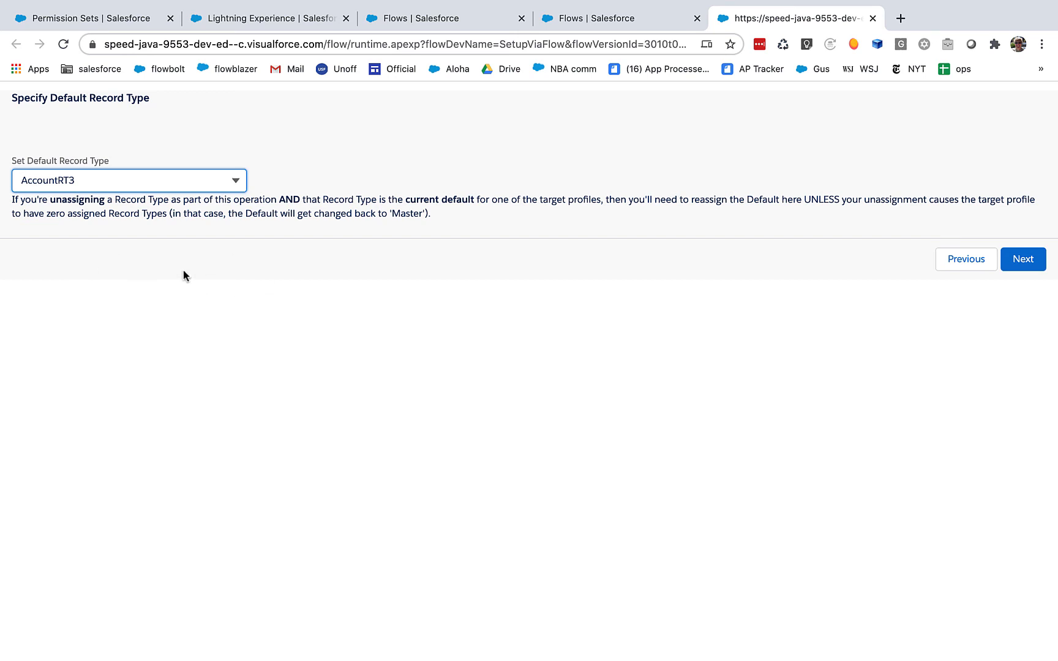
{"action": "mouse_move", "coordinate": [363, 262]}
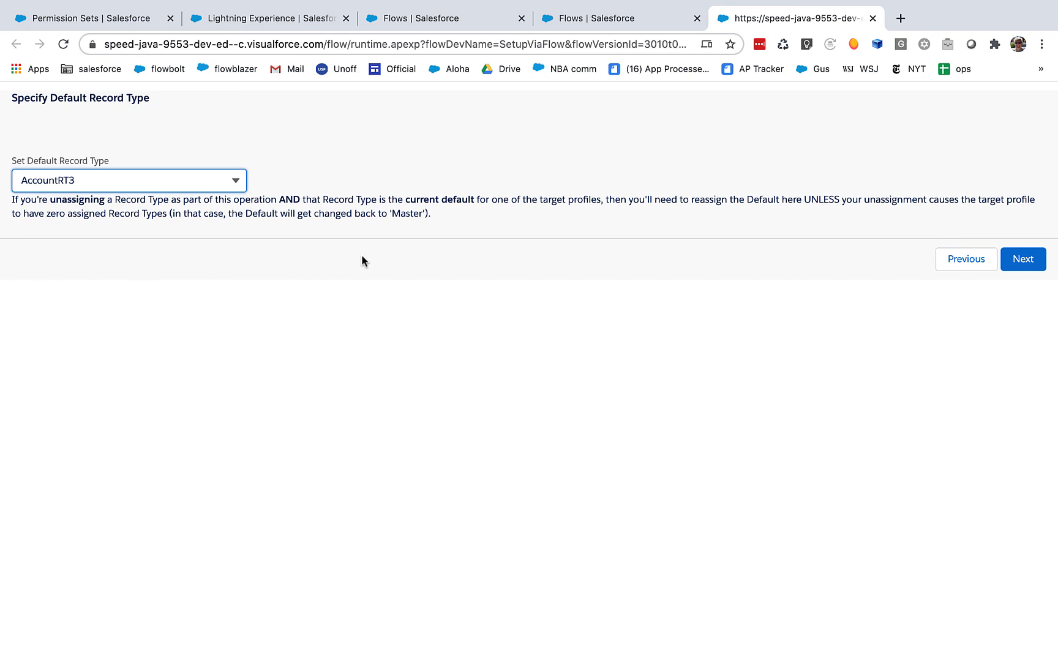
{"action": "mouse_move", "coordinate": [274, 234]}
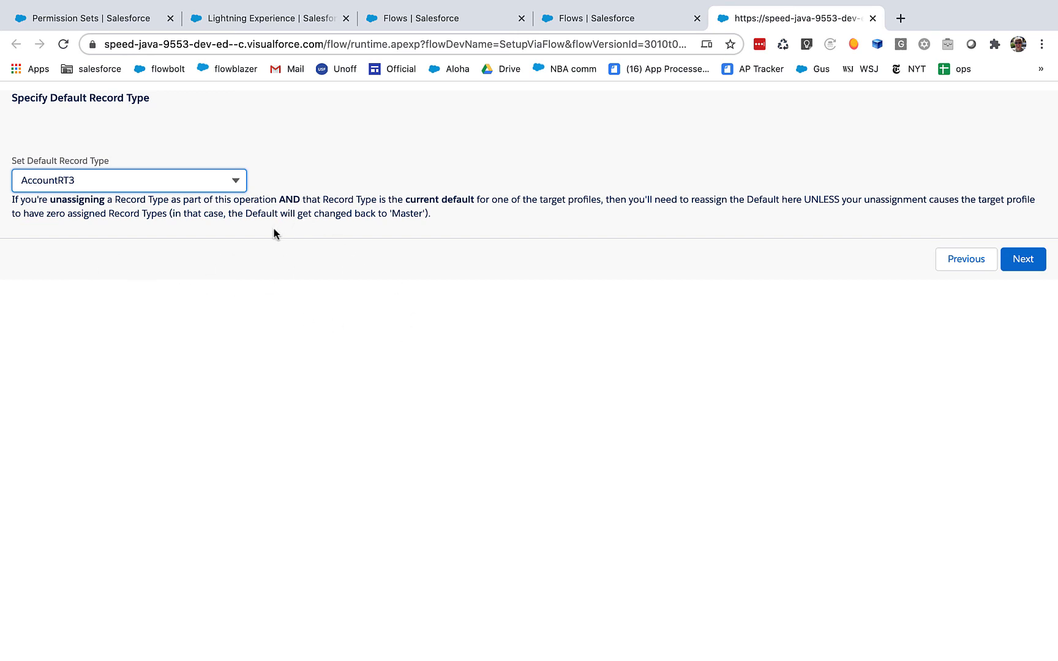
{"action": "mouse_move", "coordinate": [269, 241]}
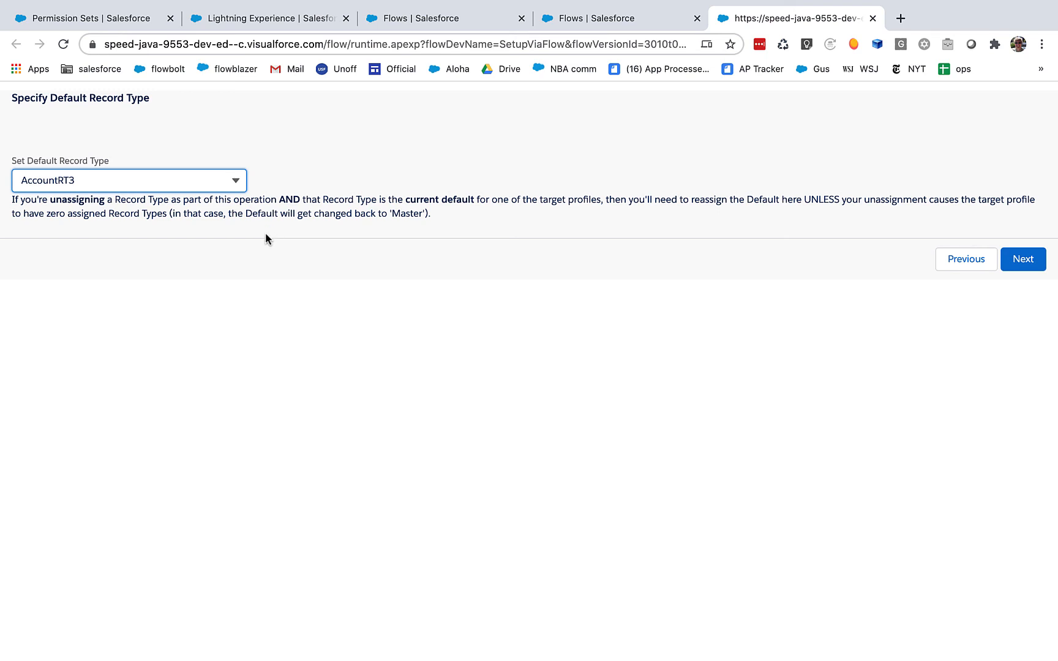
{"action": "mouse_move", "coordinate": [255, 240]}
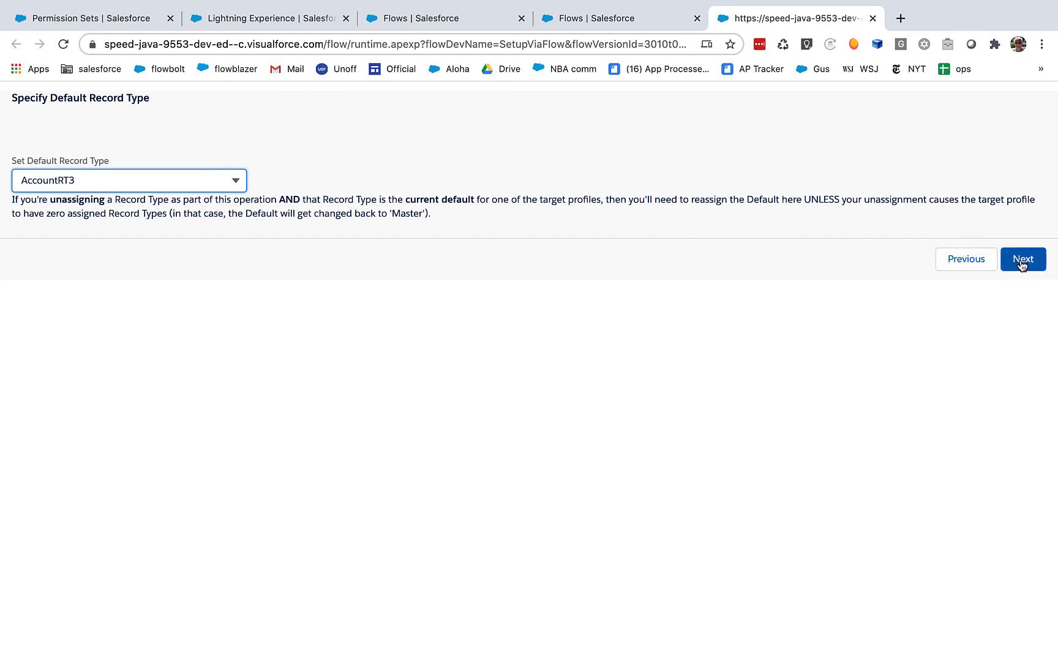
{"action": "left_click", "coordinate": [1022, 259]}
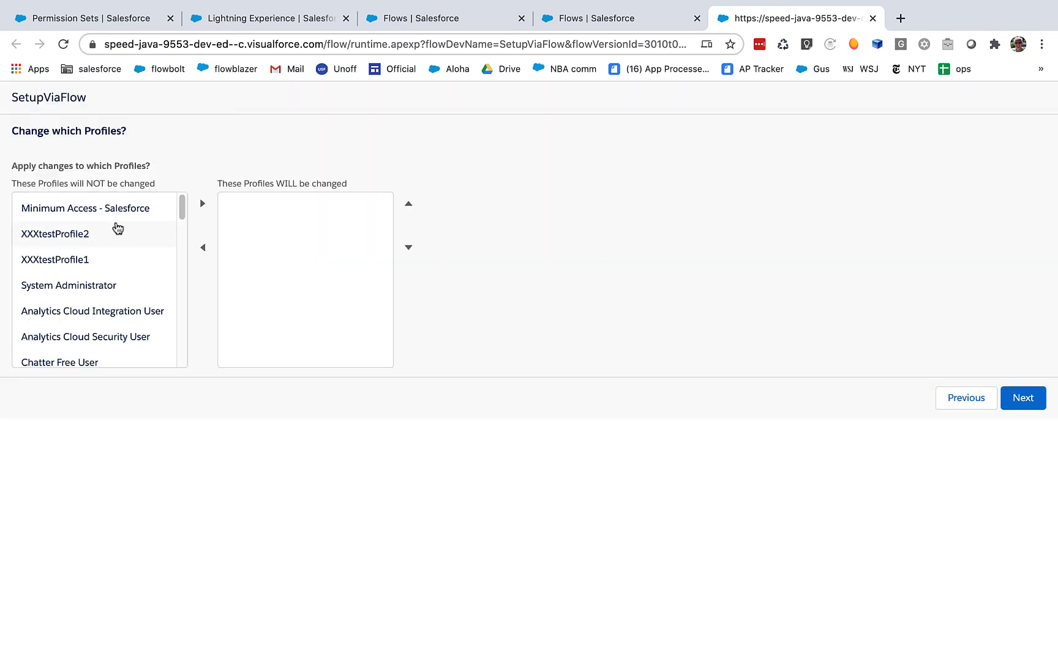
Step: Add XXXtestProfile2 and XXXtestProfile1 to the profiles to change and run the update
{"action": "left_click", "coordinate": [55, 233]}
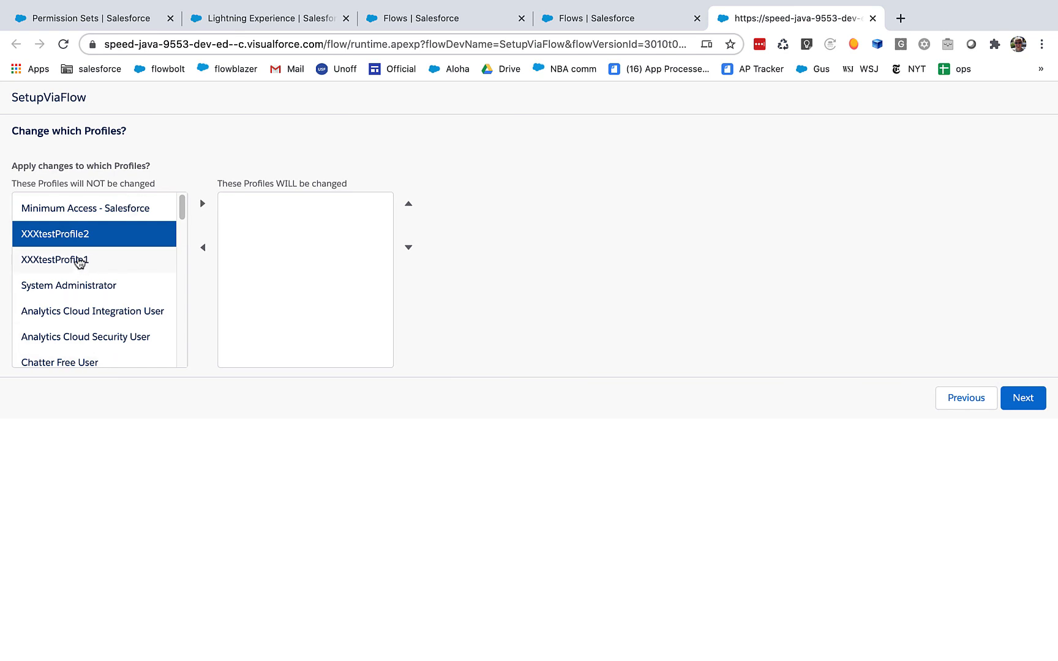
{"action": "left_click", "coordinate": [202, 203]}
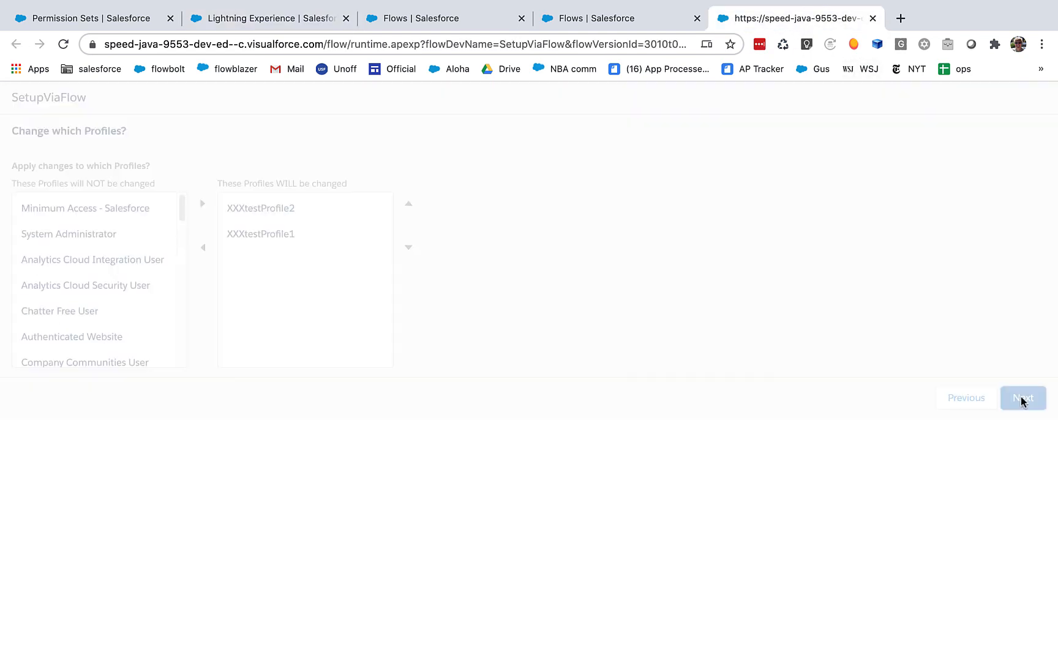
{"action": "left_click", "coordinate": [1022, 398]}
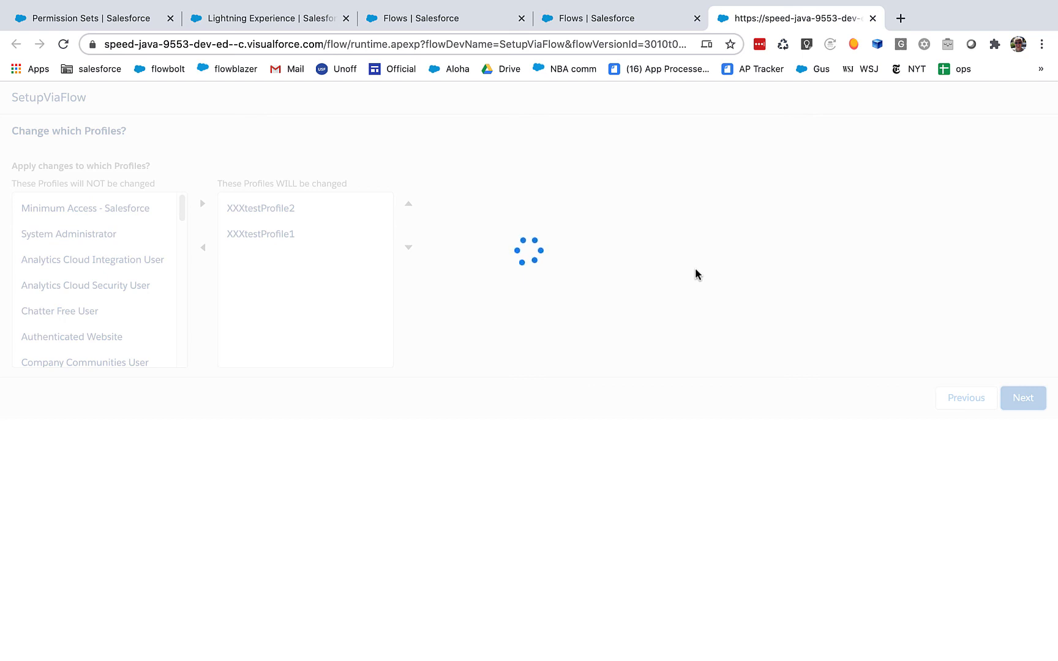
{"action": "left_click", "coordinate": [267, 18]}
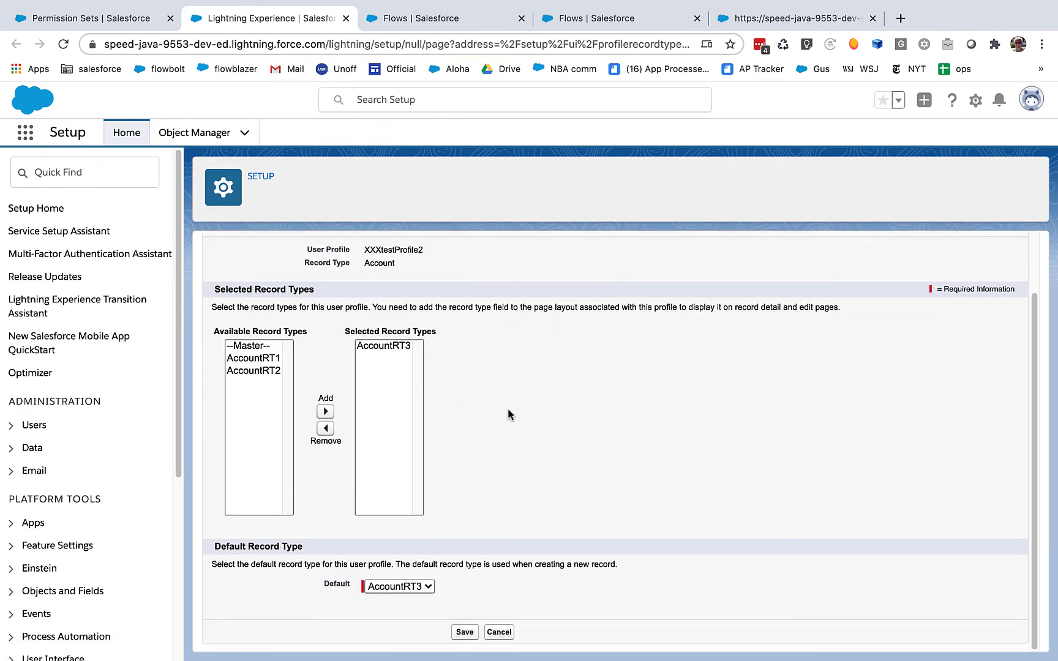
{"action": "mouse_move", "coordinate": [682, 362]}
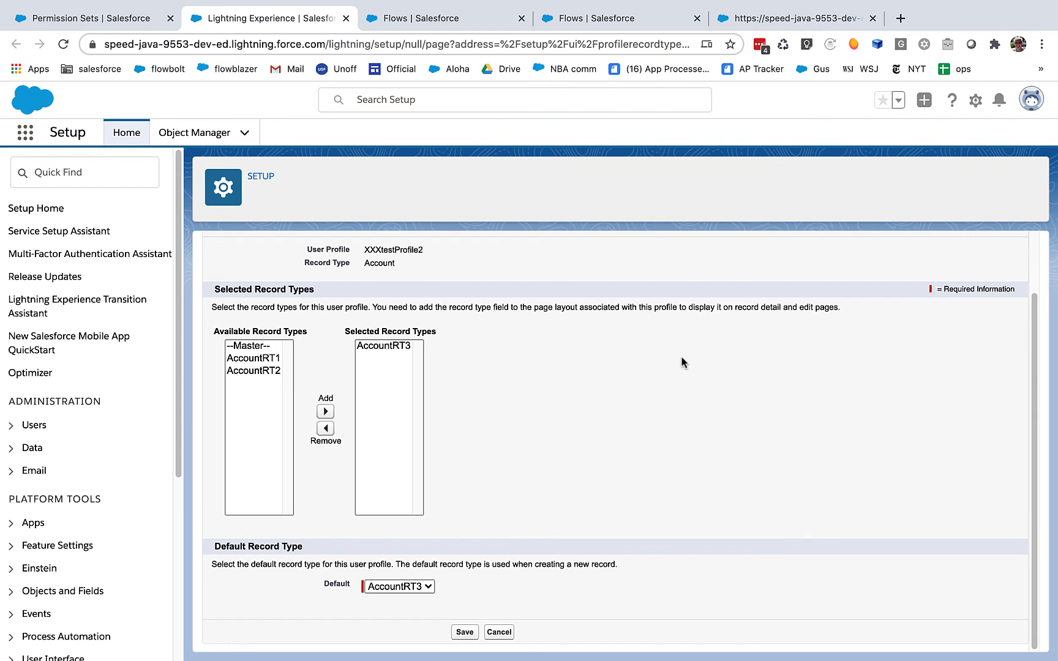